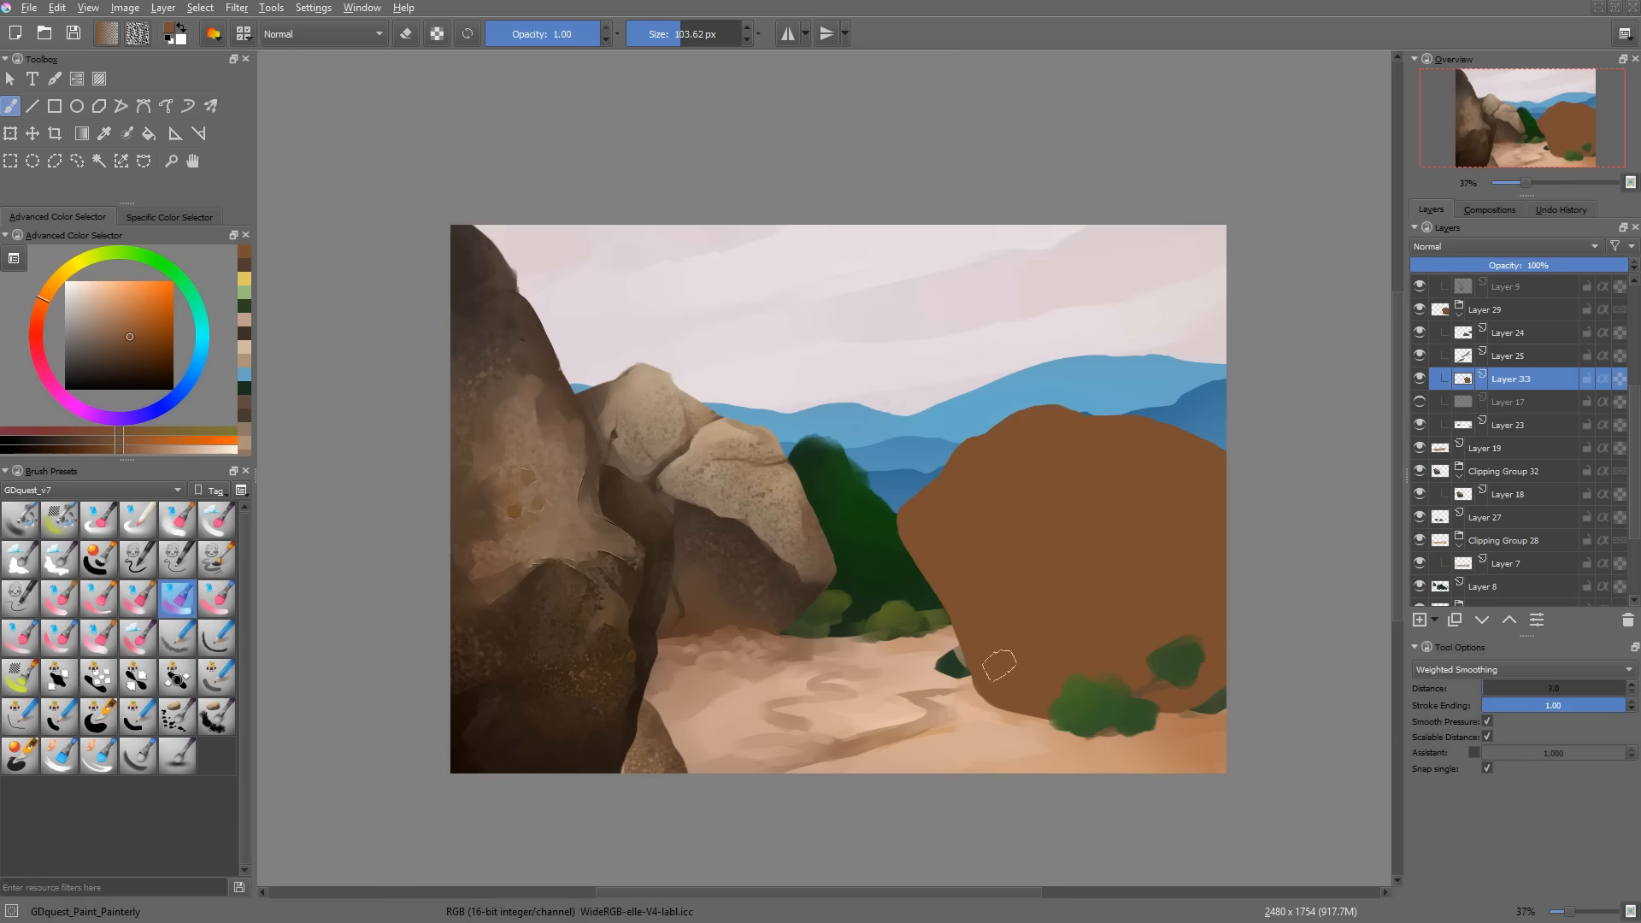
{"action": "mouse_move", "coordinate": [1005, 434]}
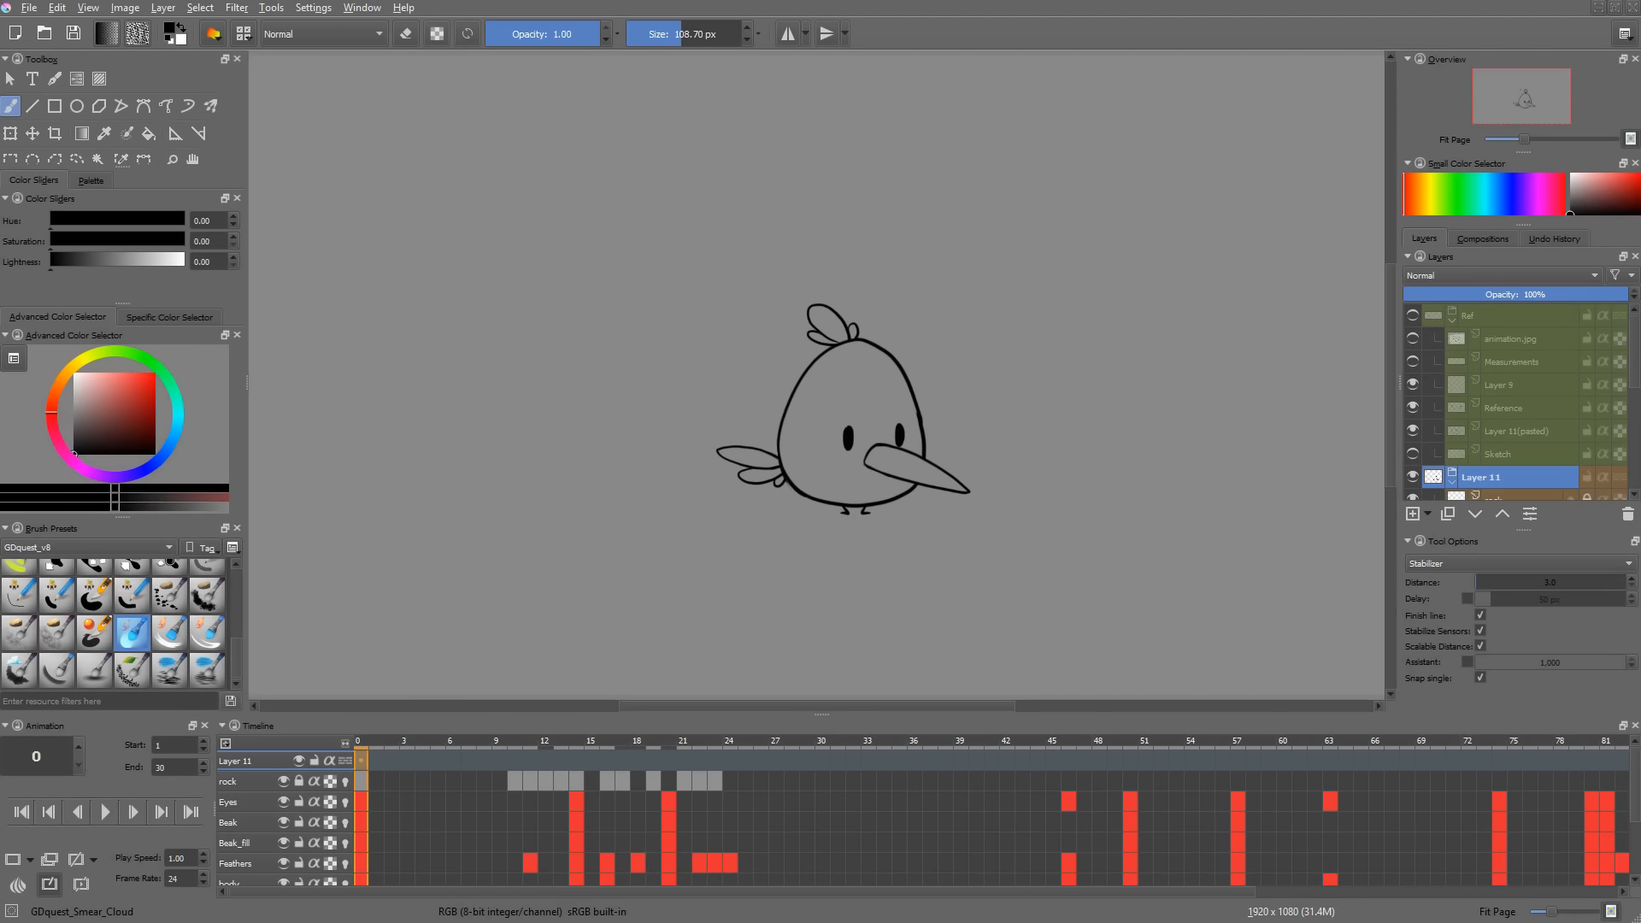
Step: Render the bird animation as MPEG-4 video test.mp4, then close the player and return to Krita
{"action": "left_click", "coordinate": [28, 7]}
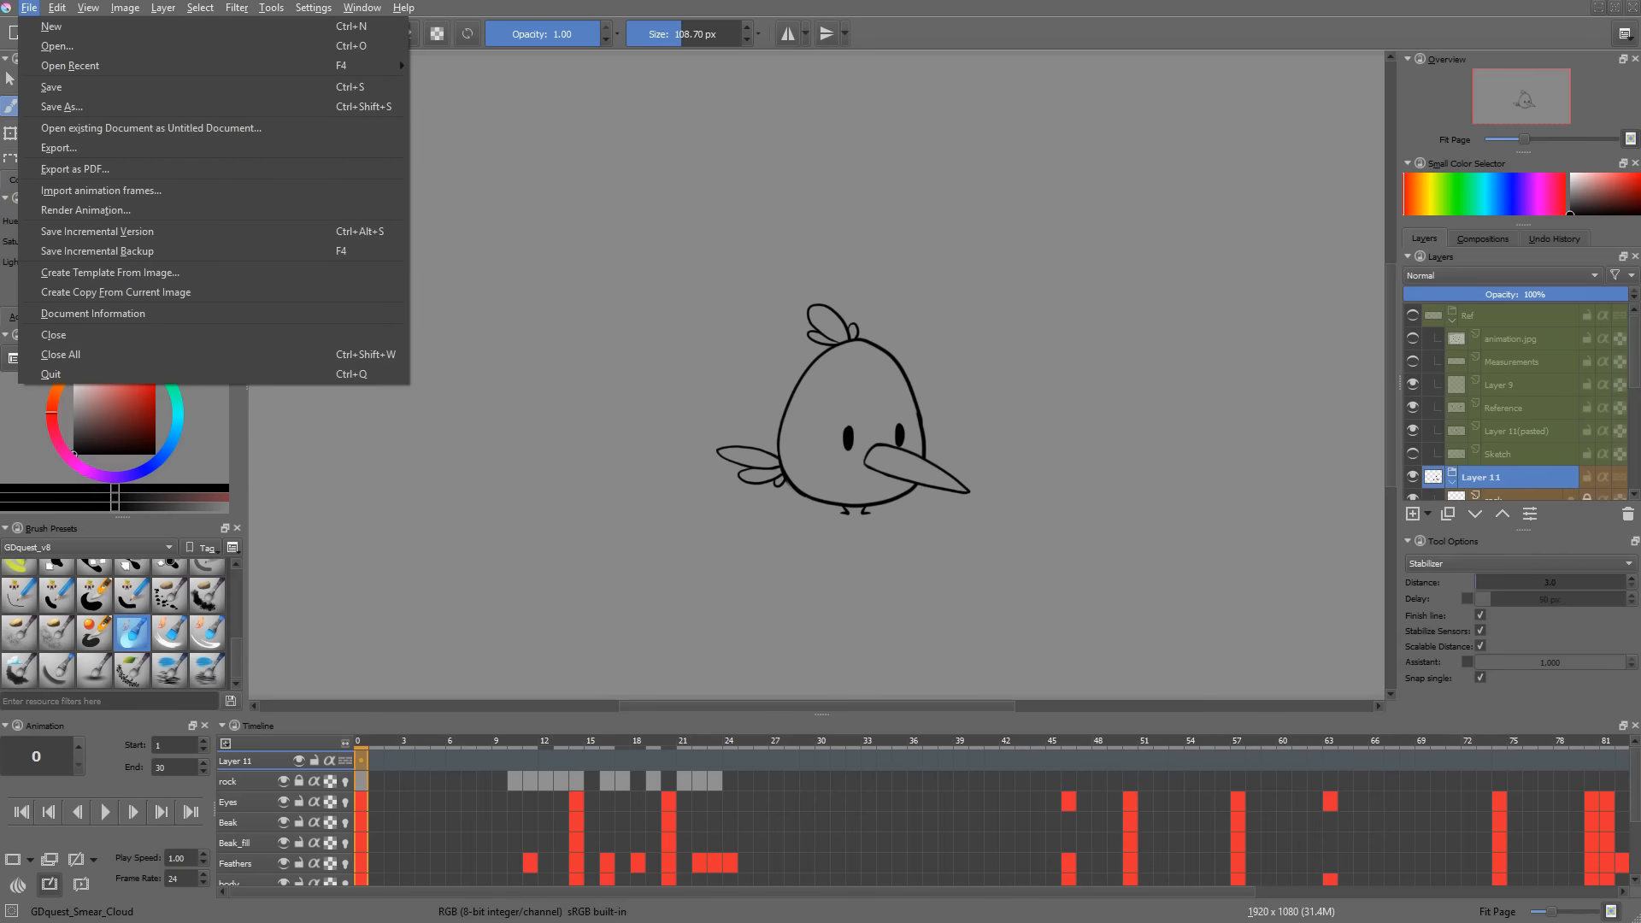
{"action": "left_click", "coordinate": [86, 209]}
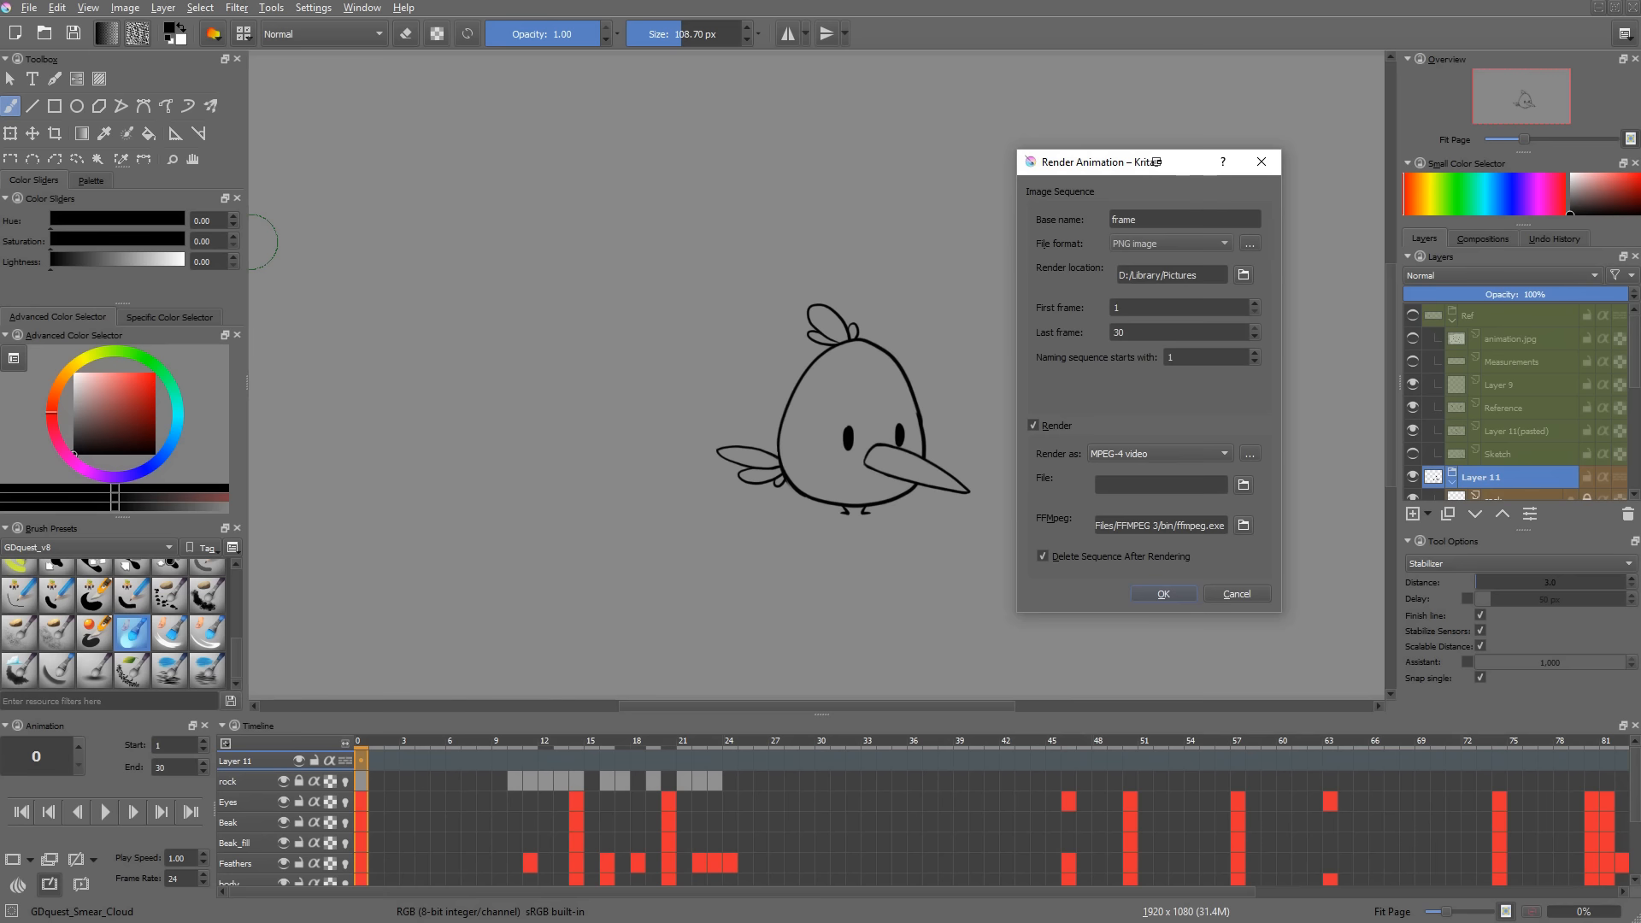
{"action": "left_click", "coordinate": [1151, 453]}
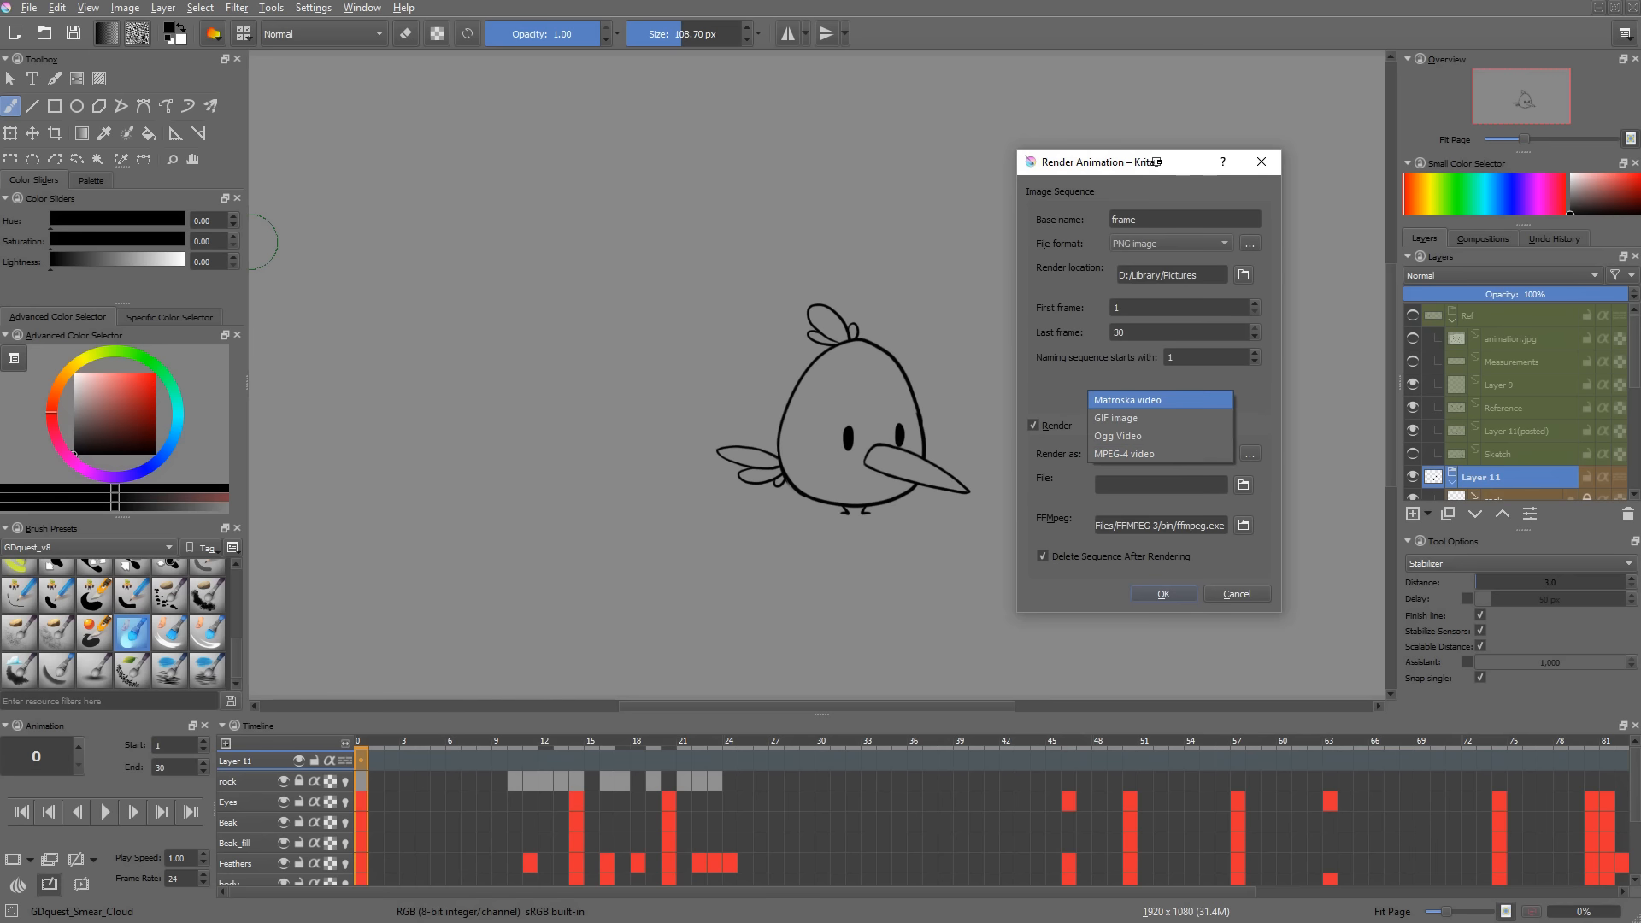
{"action": "left_click", "coordinate": [1122, 453]}
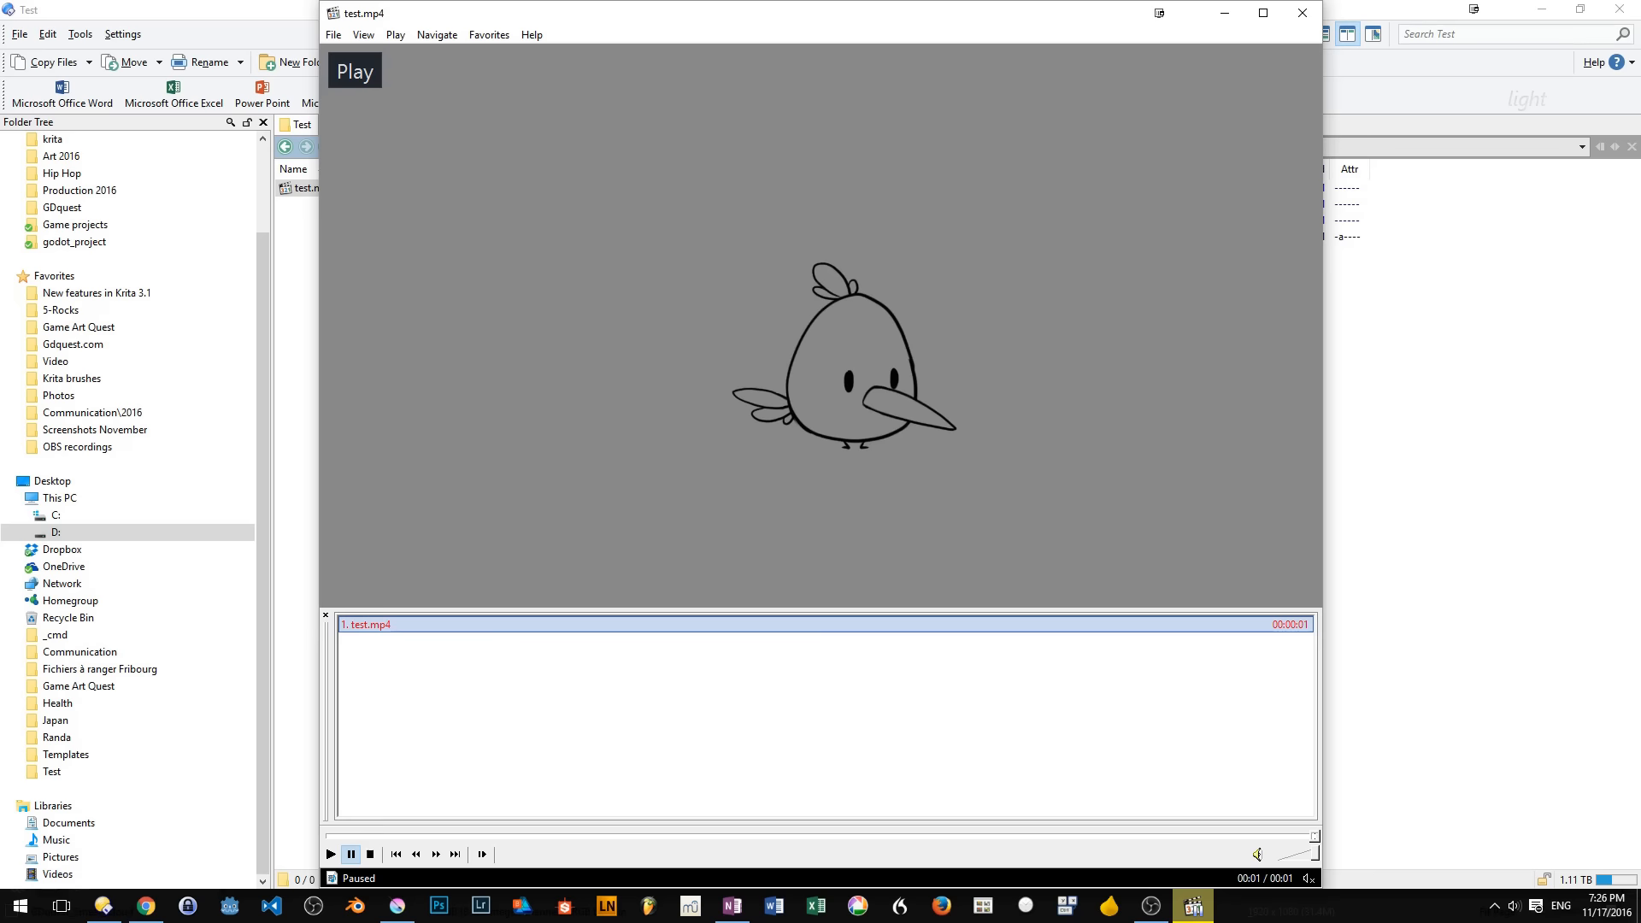
{"action": "left_click", "coordinate": [1302, 13]}
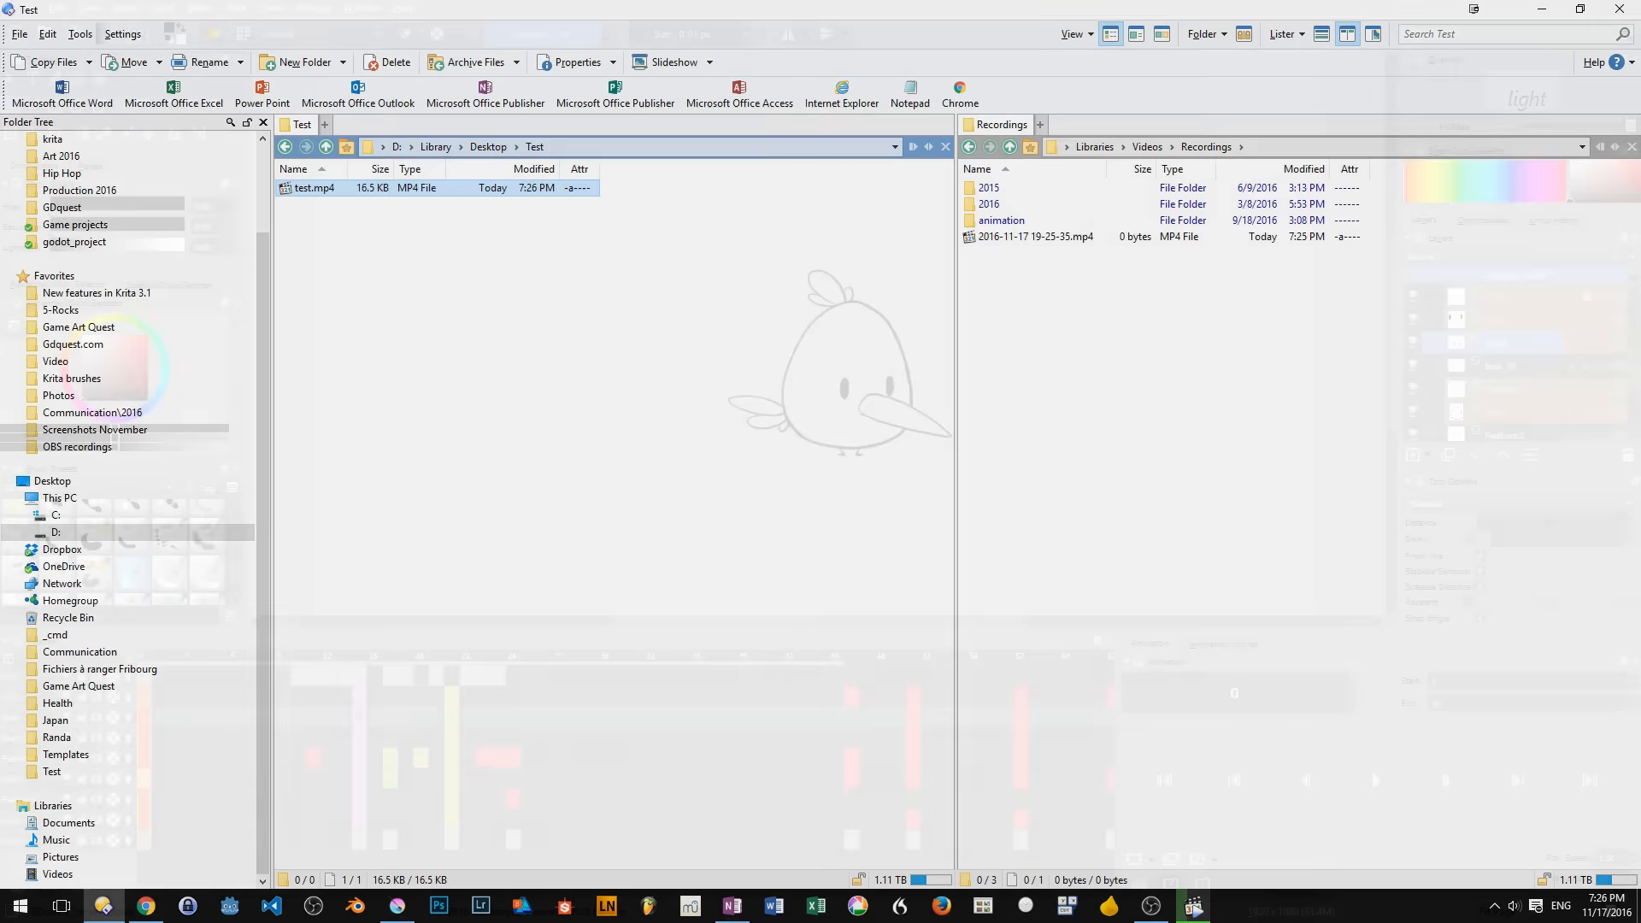
{"action": "left_click", "coordinate": [1190, 906]}
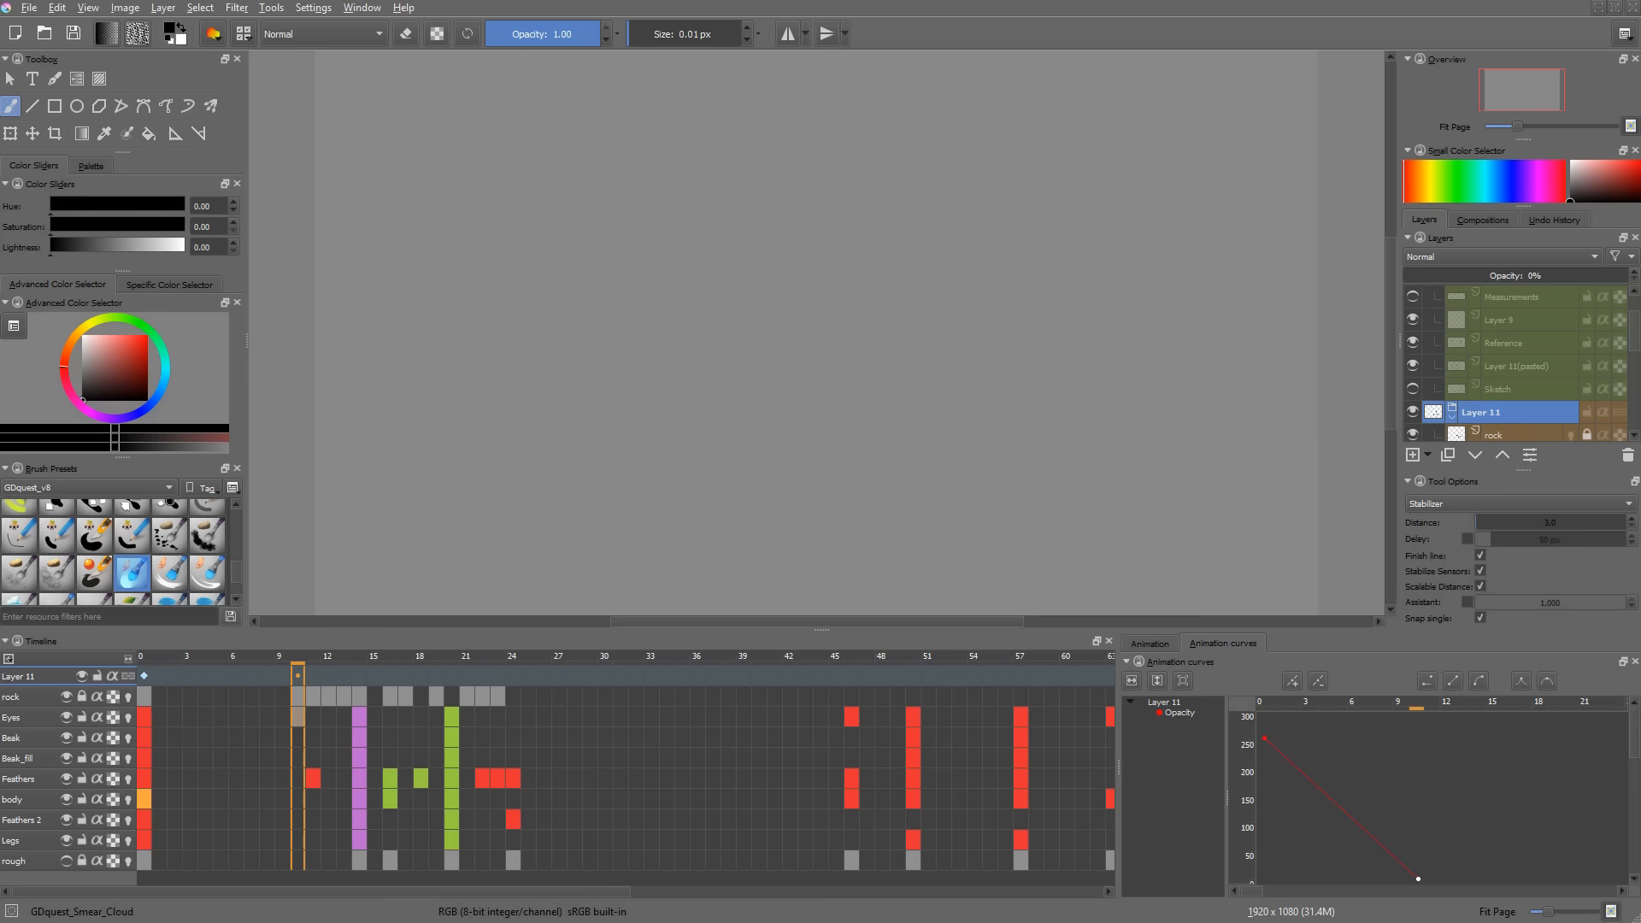
Step: Open the Animation Curves docker beside the Timeline and view the layers' opacity curves
{"action": "left_click", "coordinate": [219, 662]}
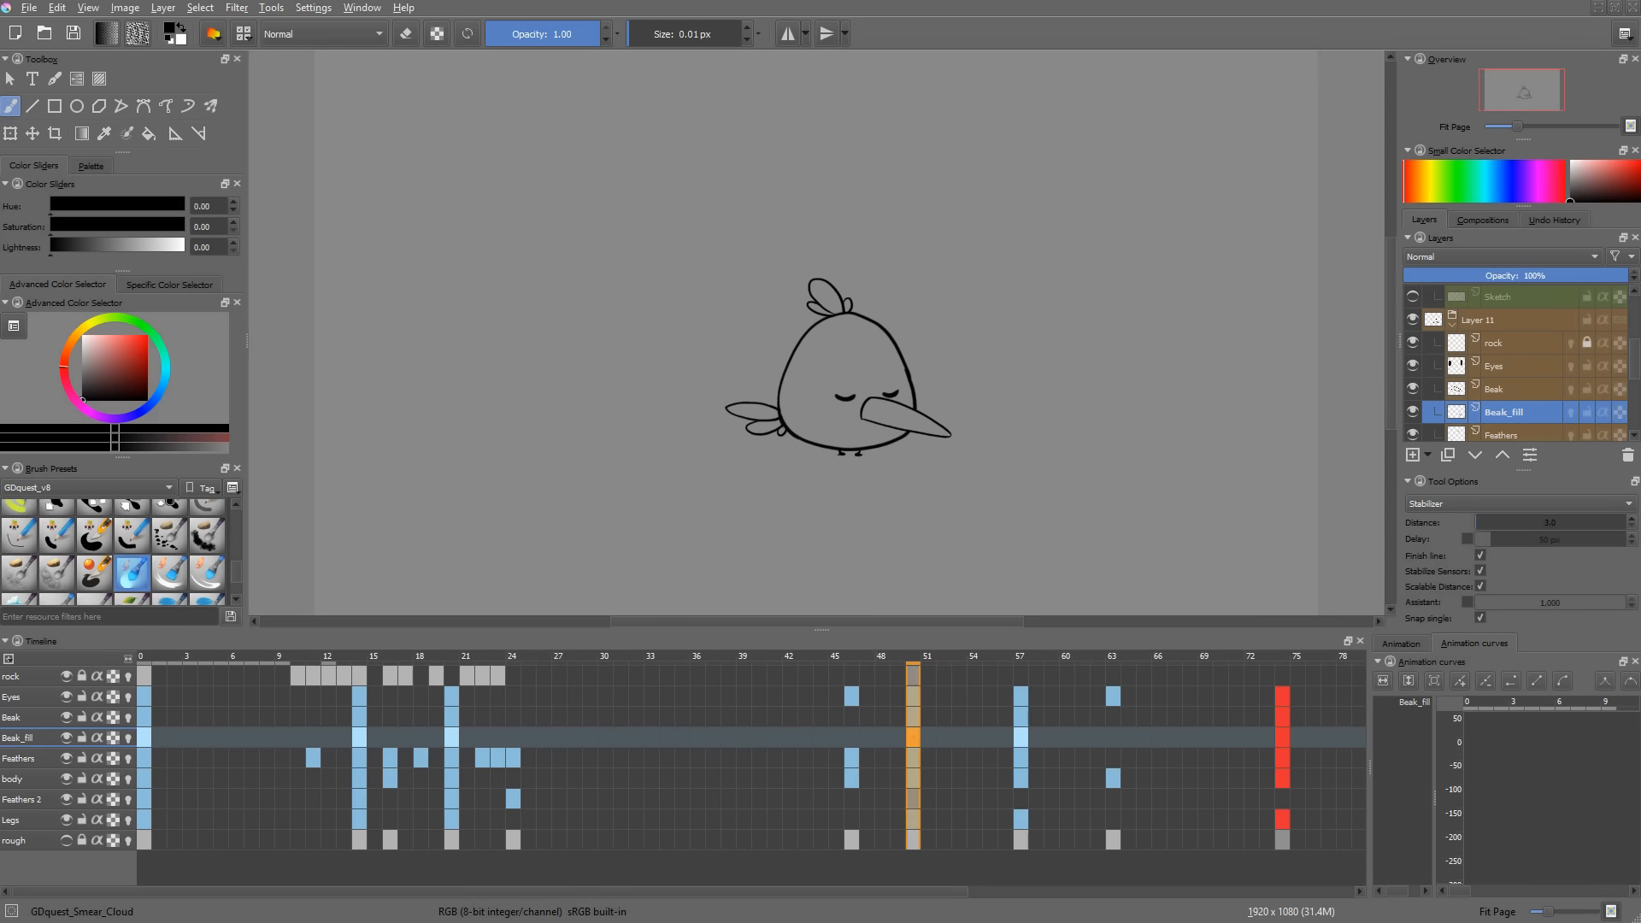
{"action": "left_click", "coordinate": [973, 657]}
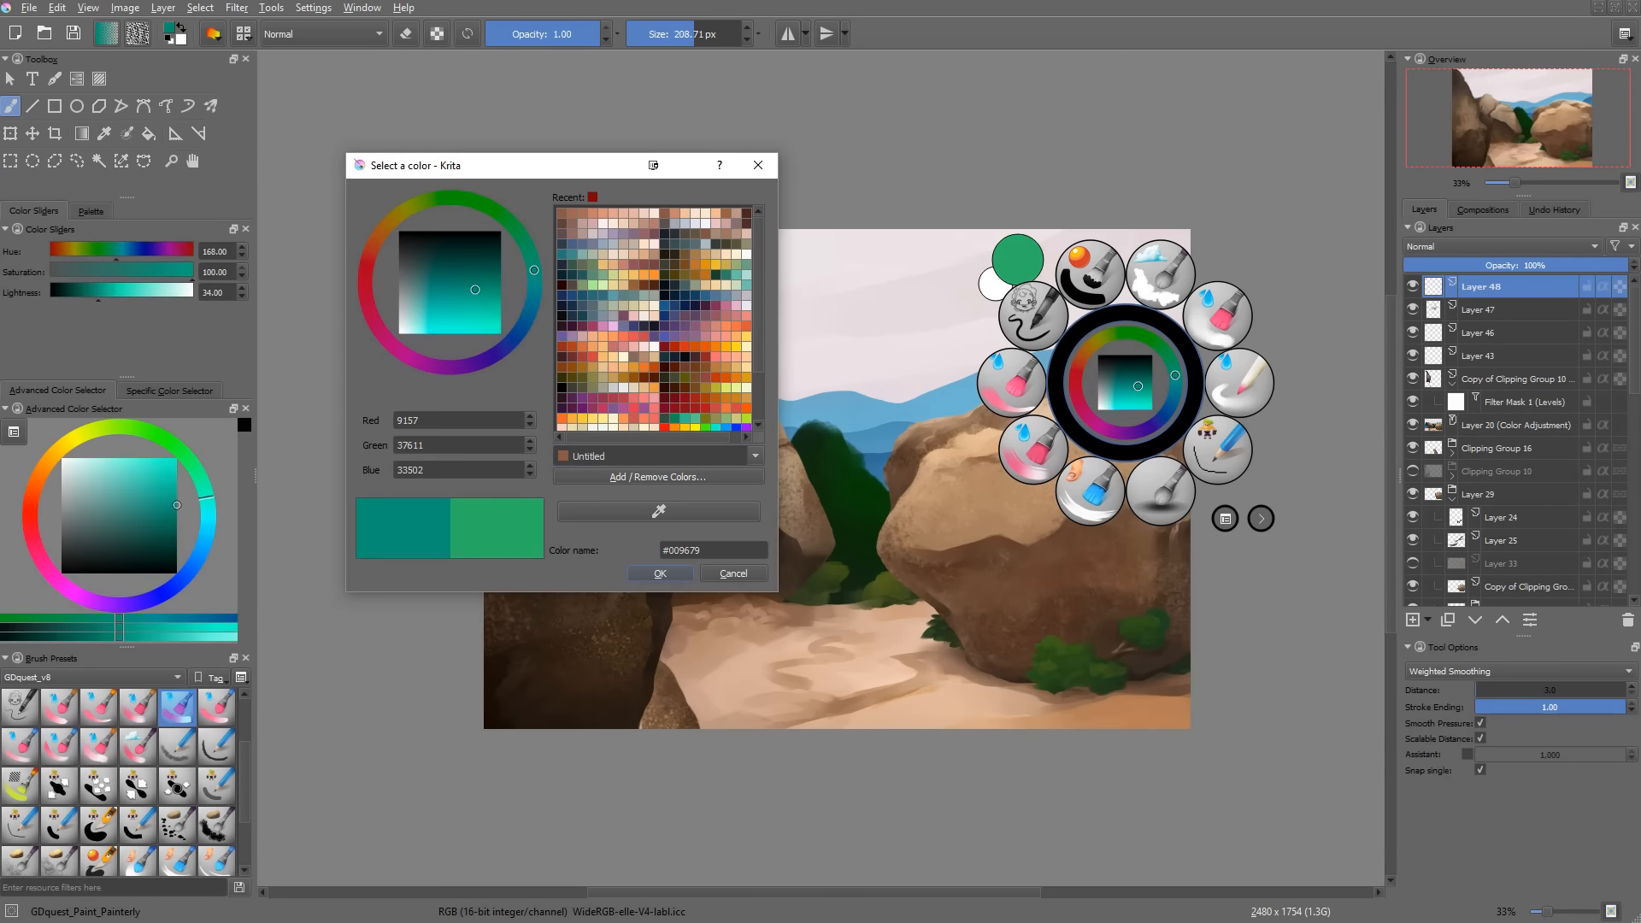
Step: Switch to the boulder landscape and pick a colour in the Select a color dialog
{"action": "left_click", "coordinate": [659, 572]}
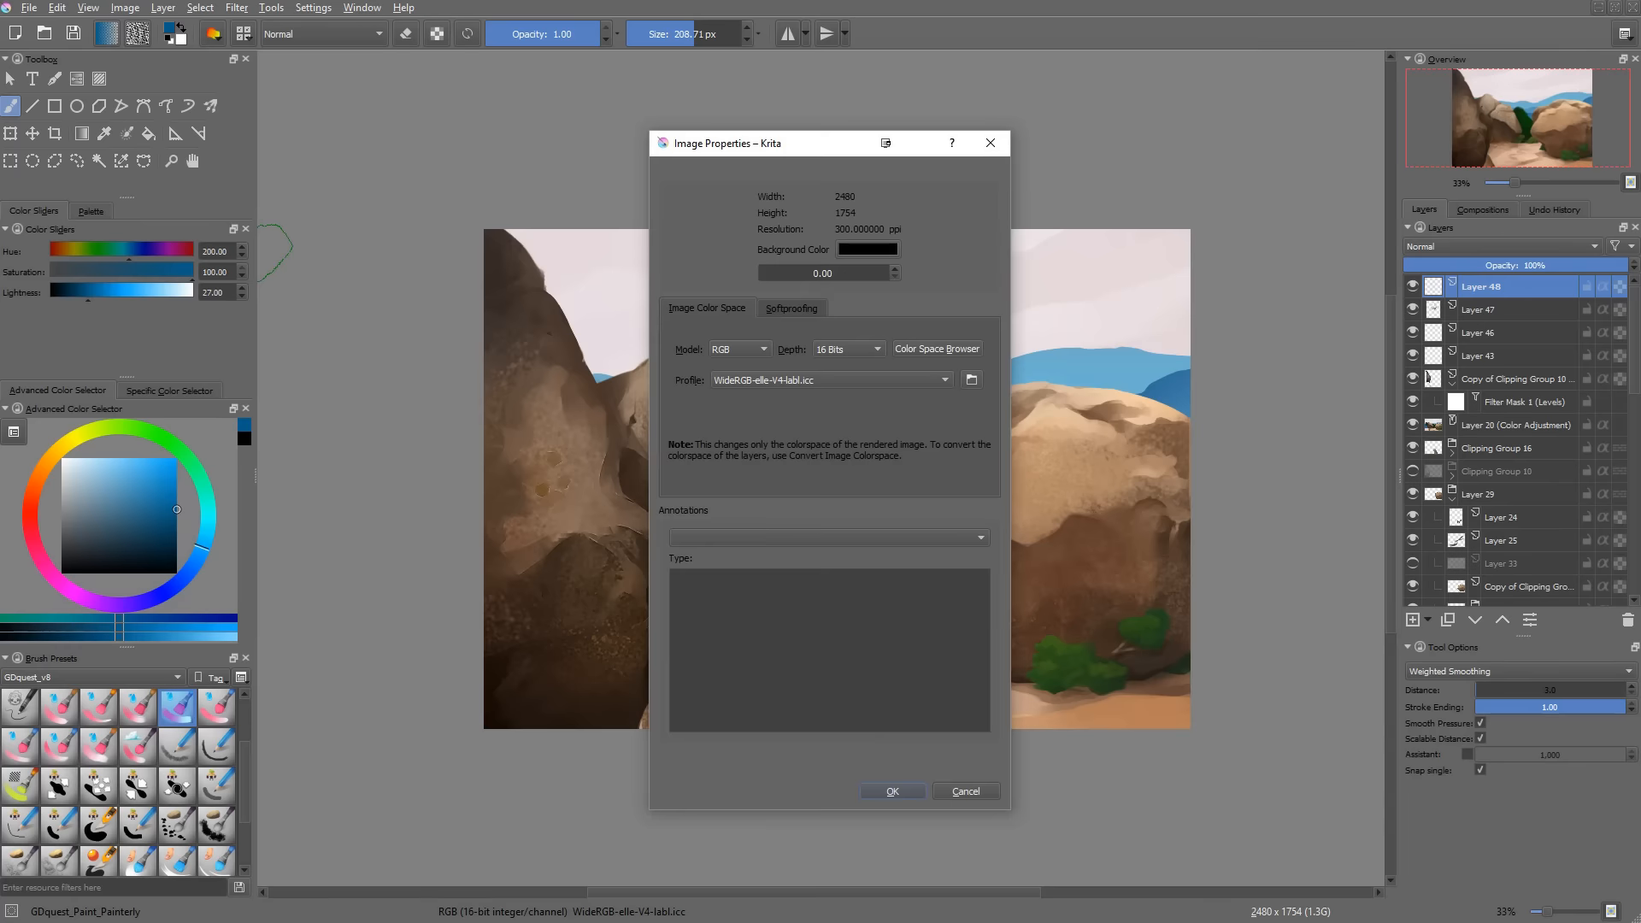
Step: Inspect bit depths and WideRGB-elle-V4 g22 and labl profiles, keeping 16-bit RGB unchanged
{"action": "left_click", "coordinate": [845, 349]}
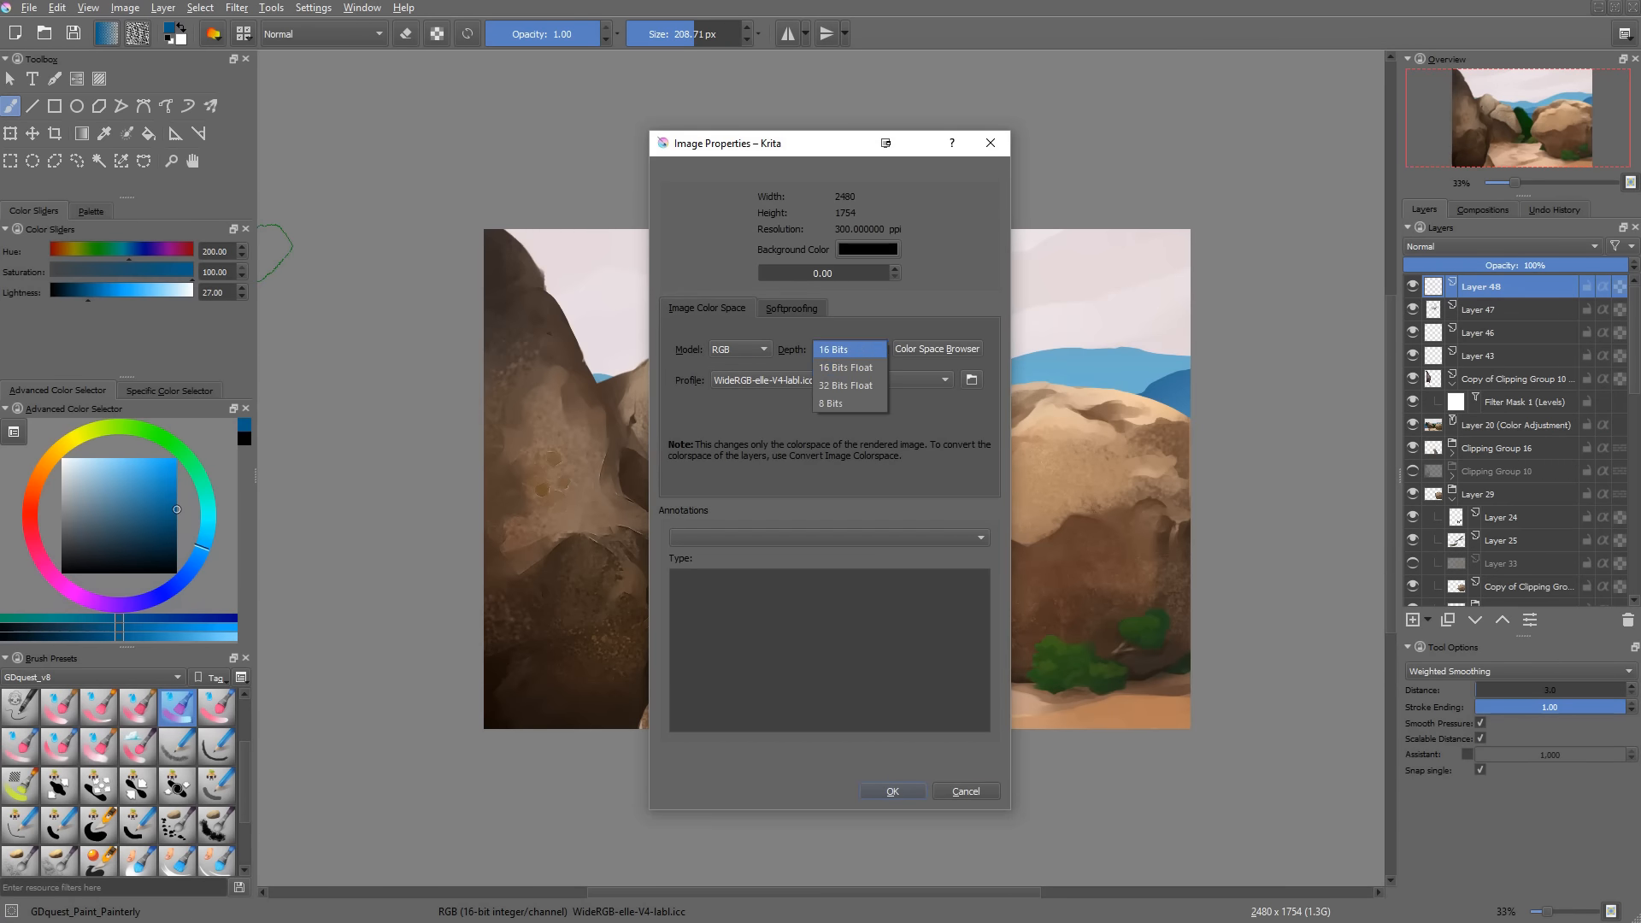
{"action": "left_click", "coordinate": [936, 348]}
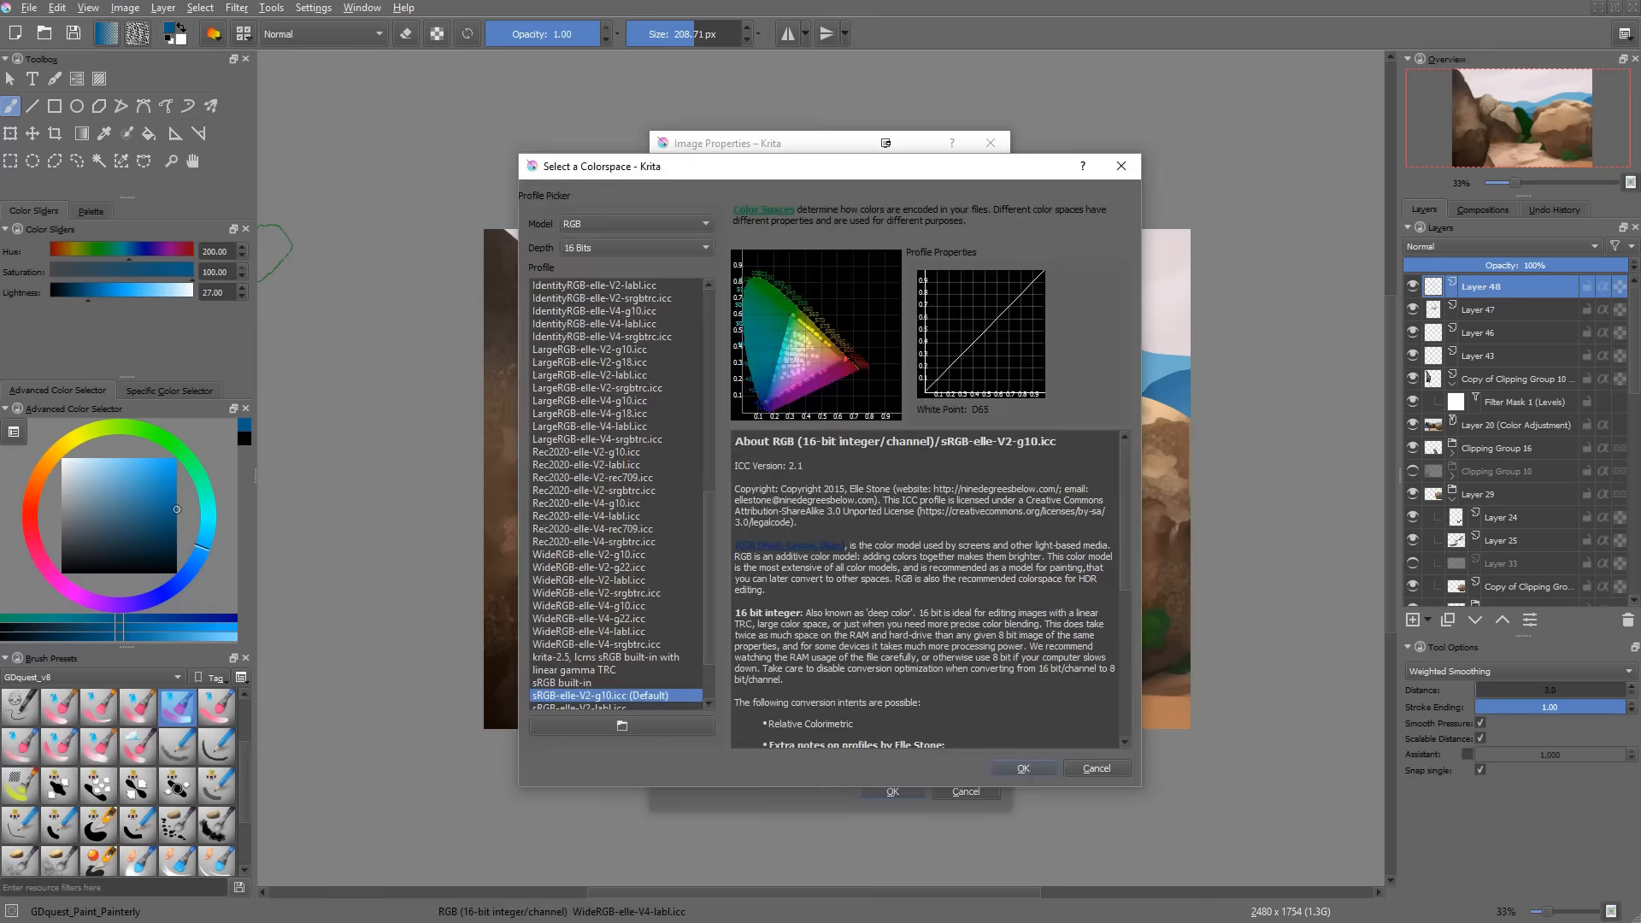
{"action": "left_click", "coordinate": [588, 617]}
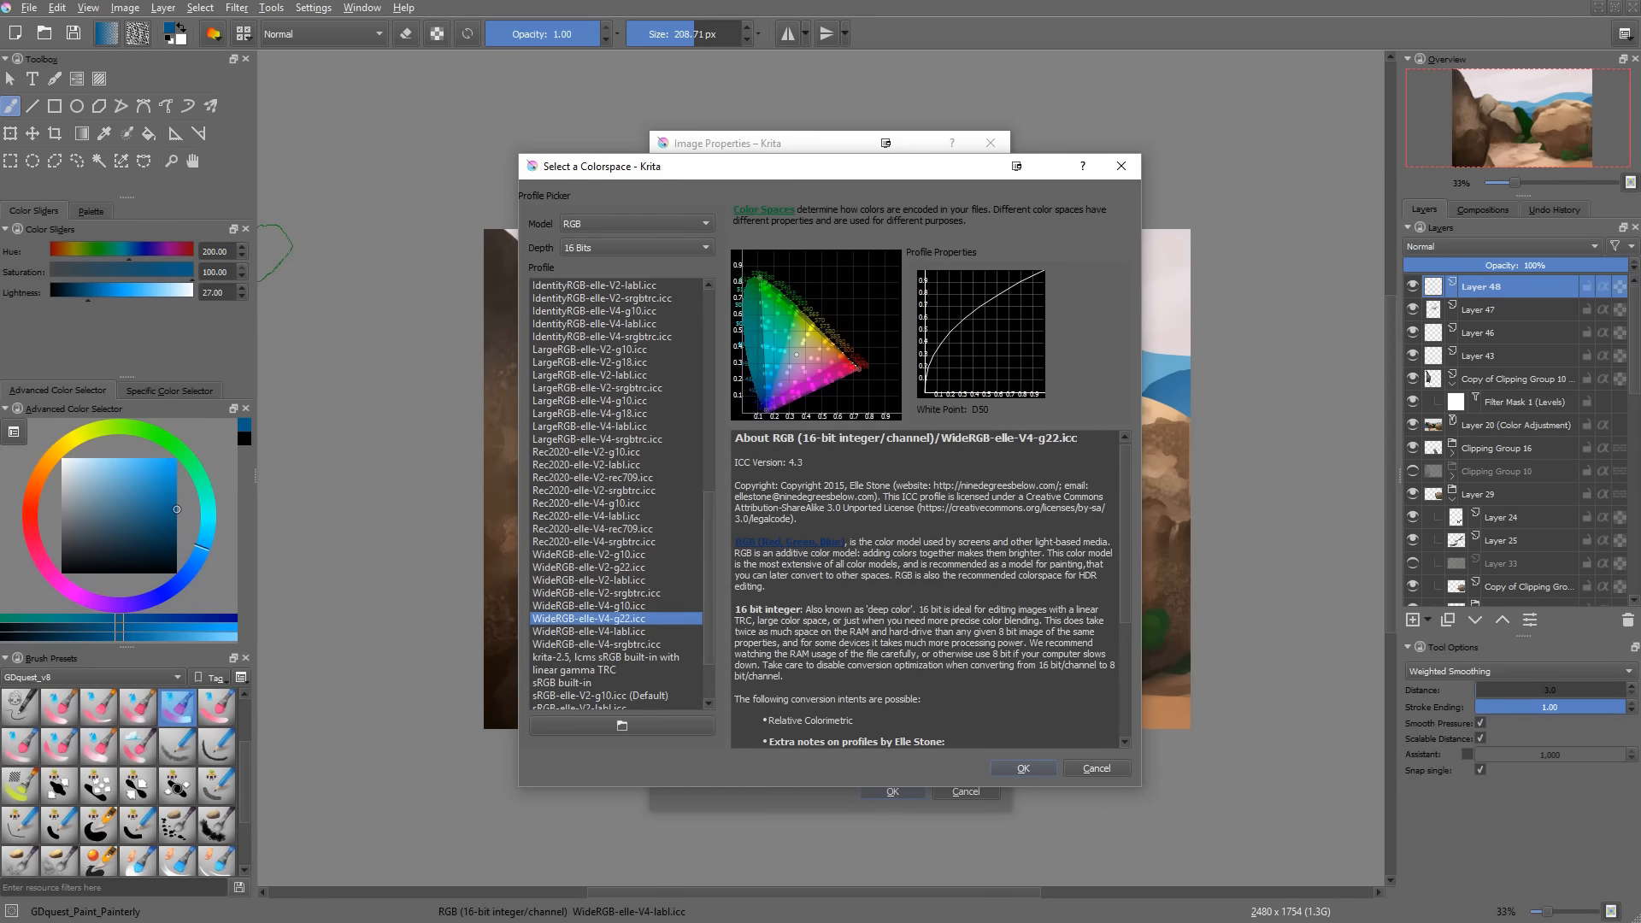
{"action": "left_click", "coordinate": [589, 631]}
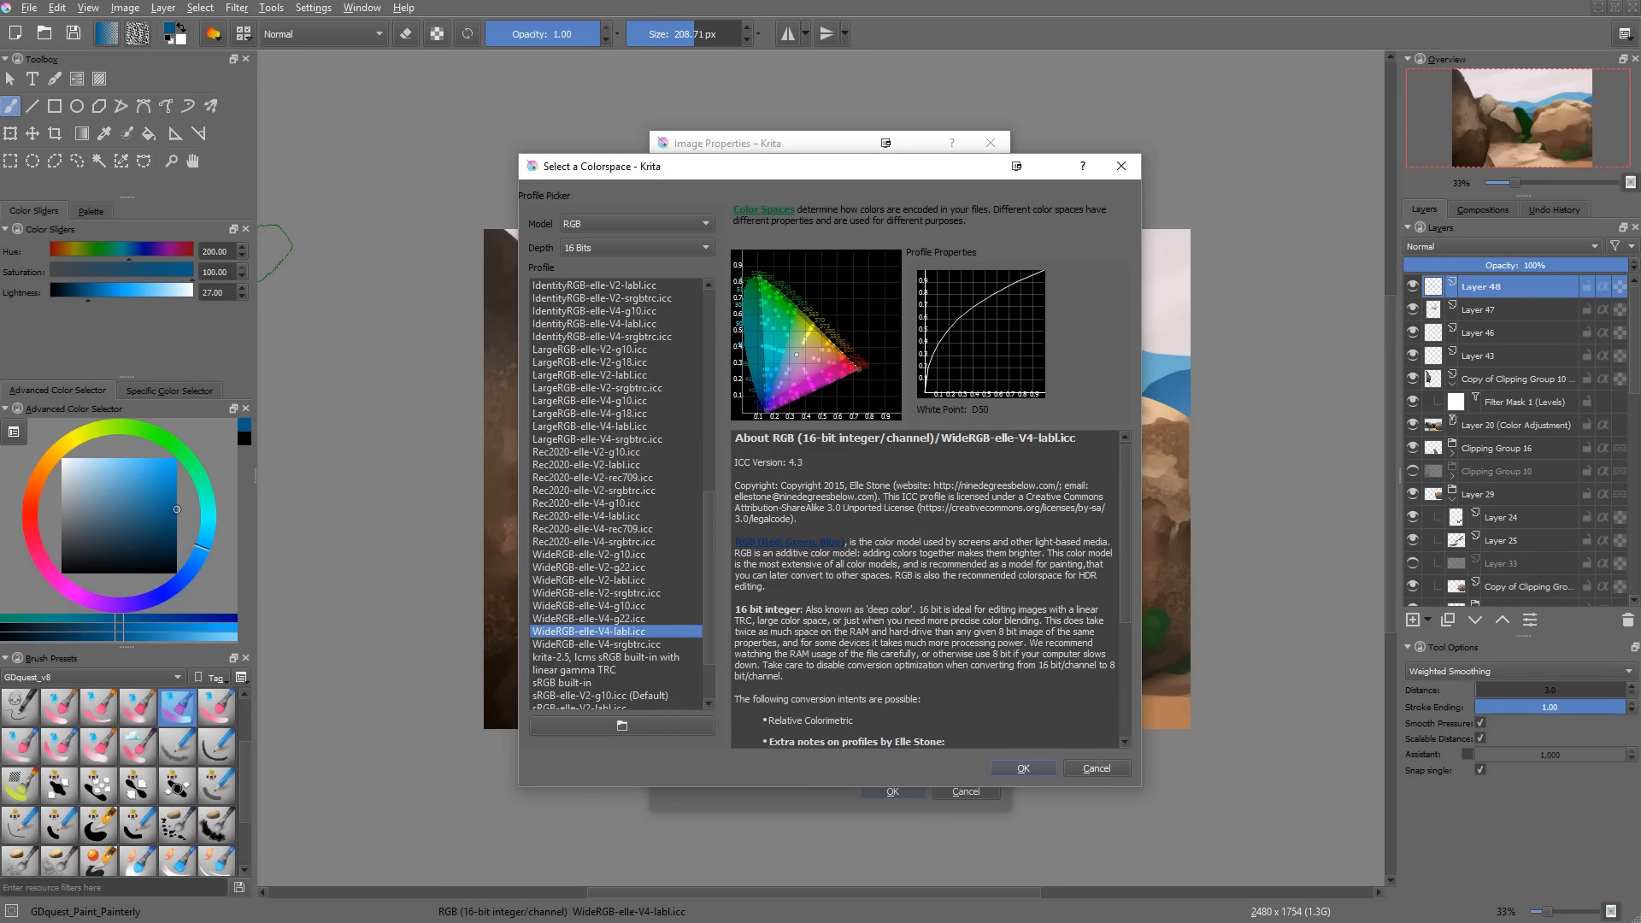
{"action": "left_click", "coordinate": [1021, 768]}
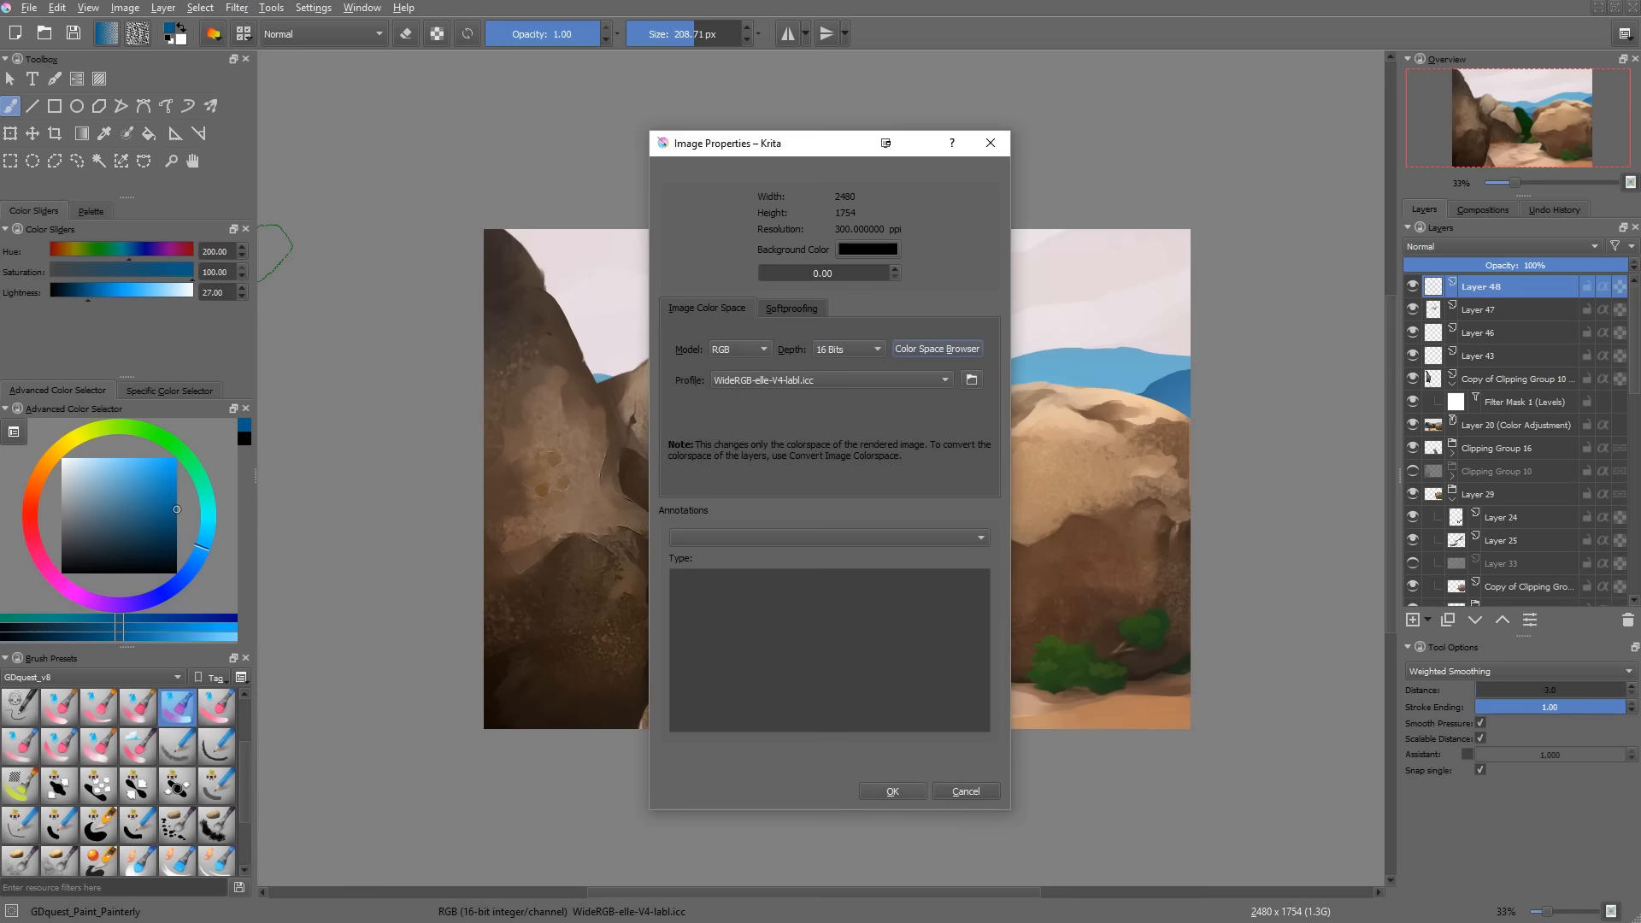
{"action": "left_click", "coordinate": [963, 789]}
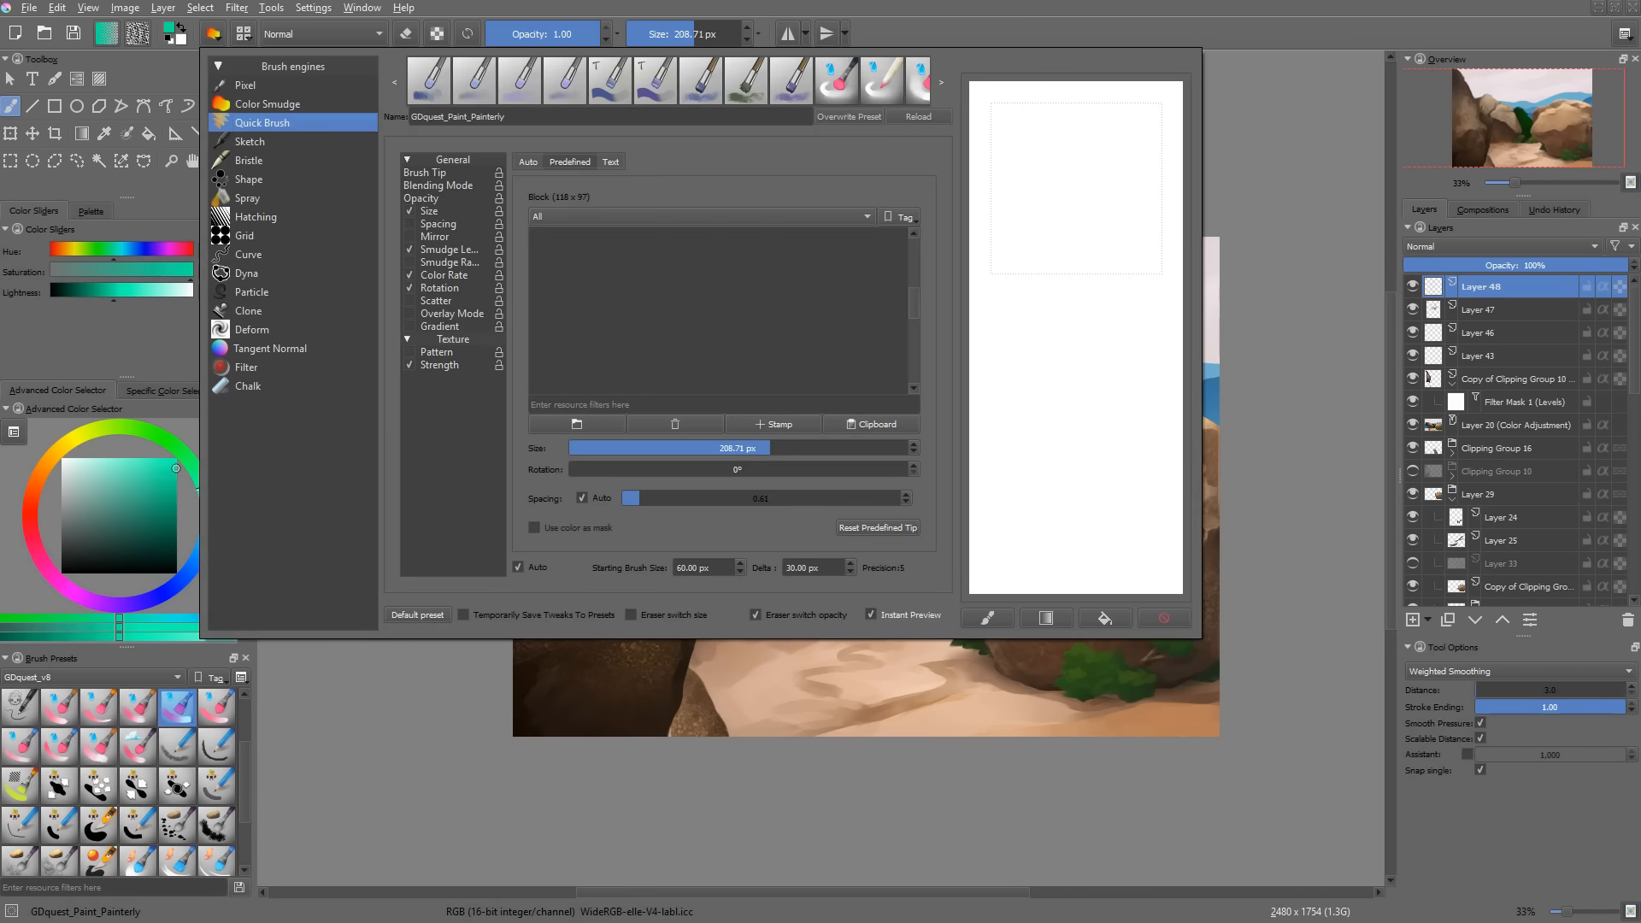
Step: Load the Quick_circle_big Quick Brush preset at 1000 px and close the brush editor
{"action": "left_click", "coordinate": [428, 79]}
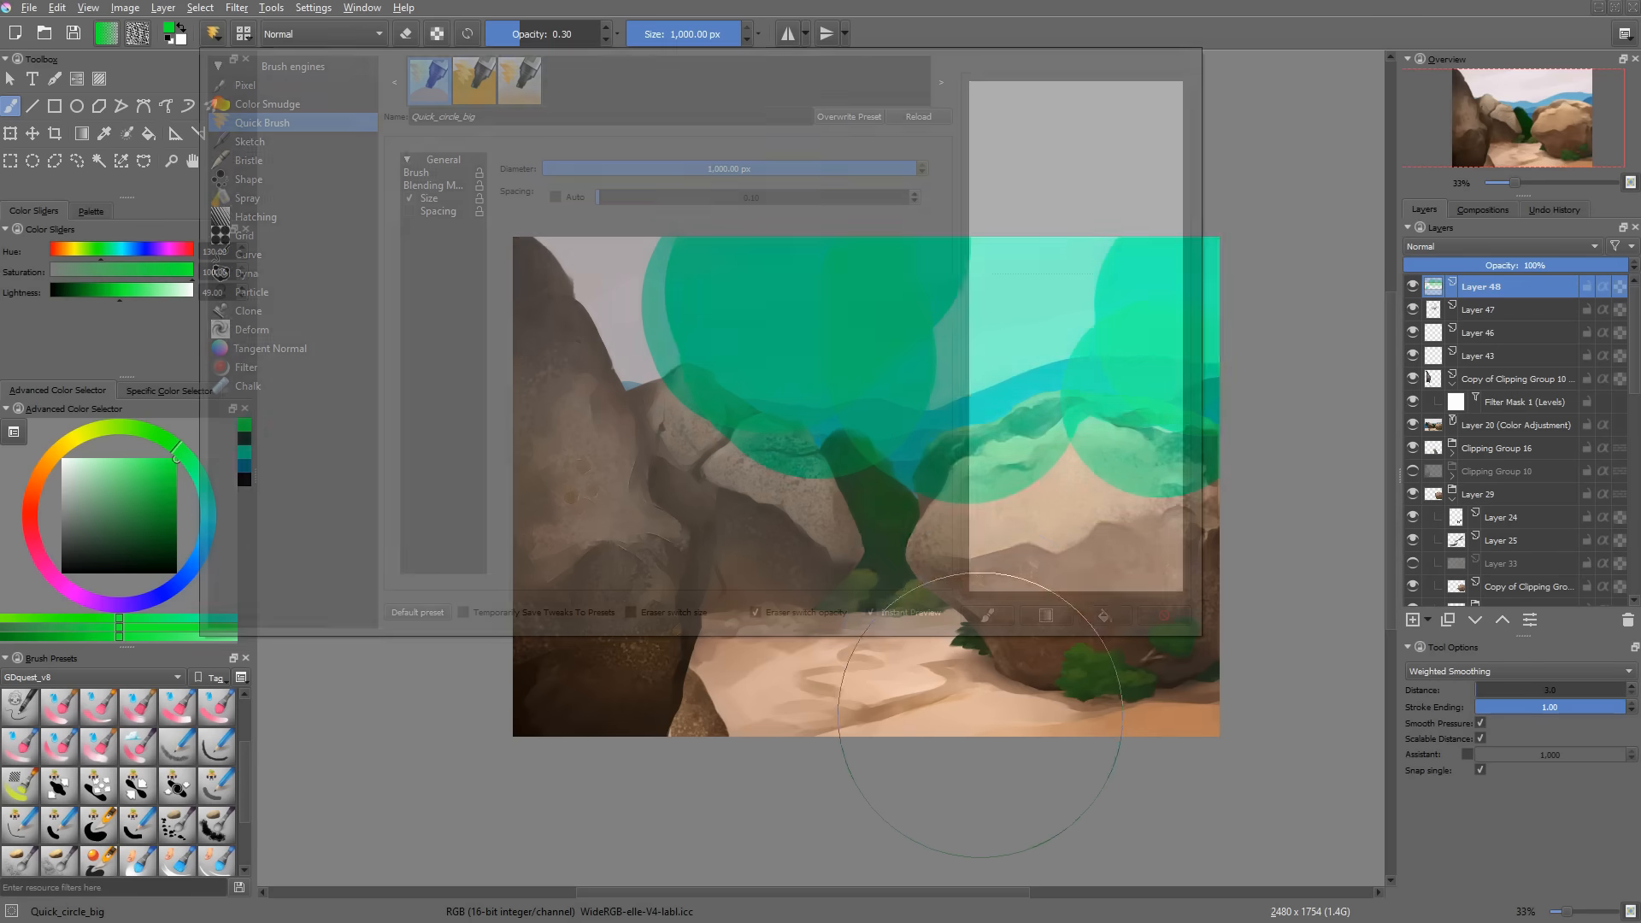
{"action": "left_click", "coordinate": [439, 211]}
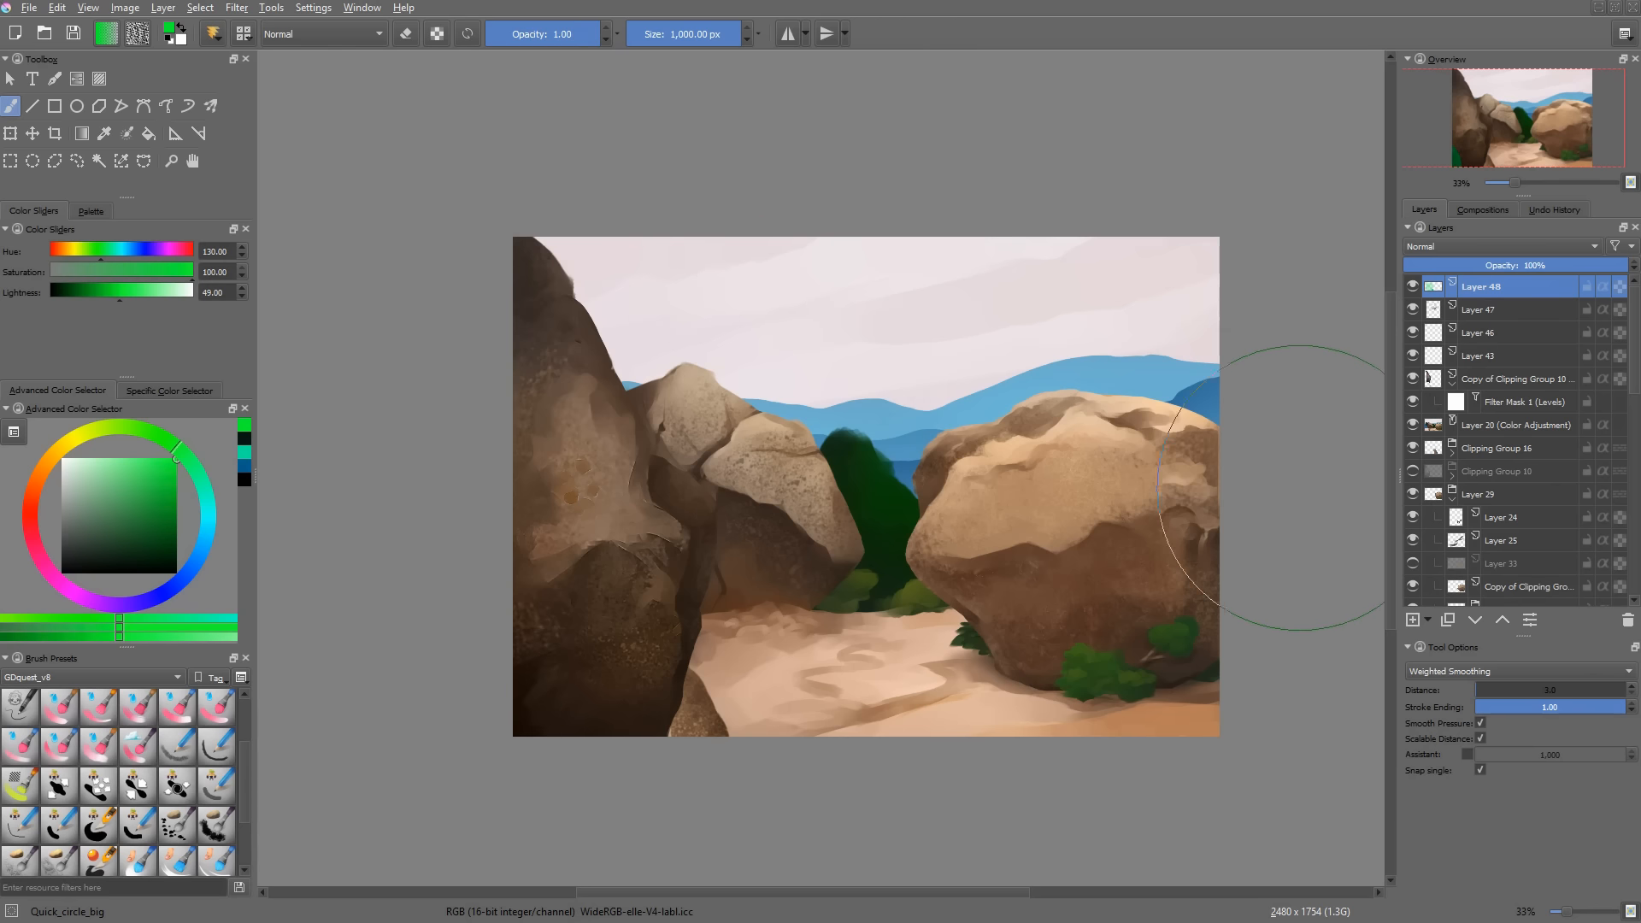
{"action": "left_click", "coordinate": [140, 32]}
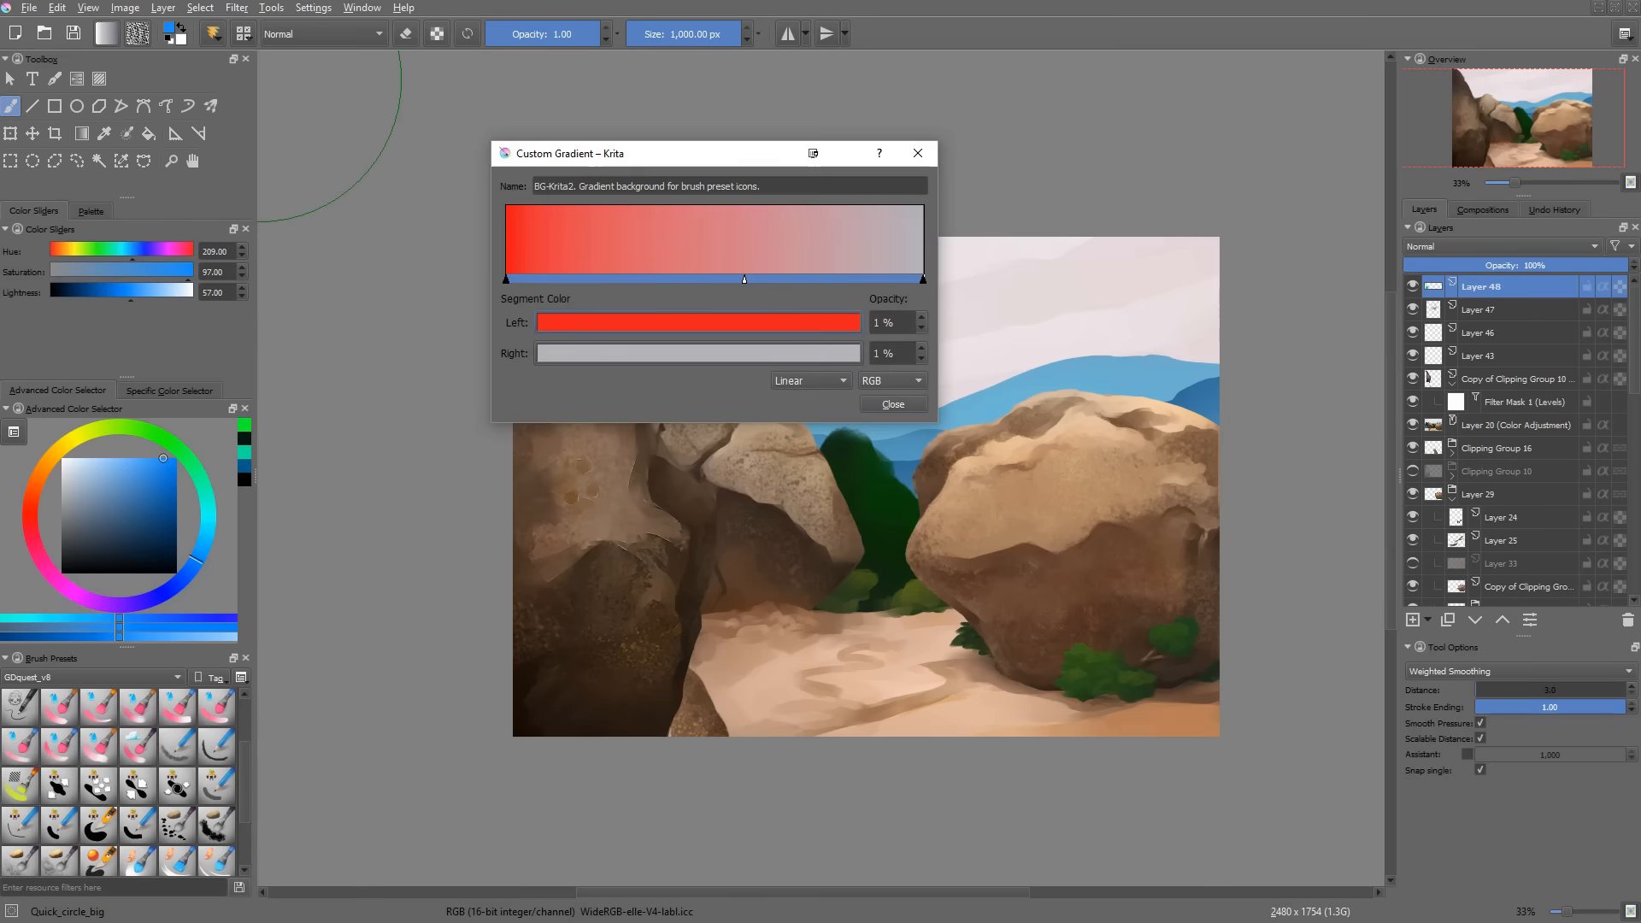
Step: Set the gradient's left segment to red and right segment to light grey, then close the editor
{"action": "left_click", "coordinate": [697, 322]}
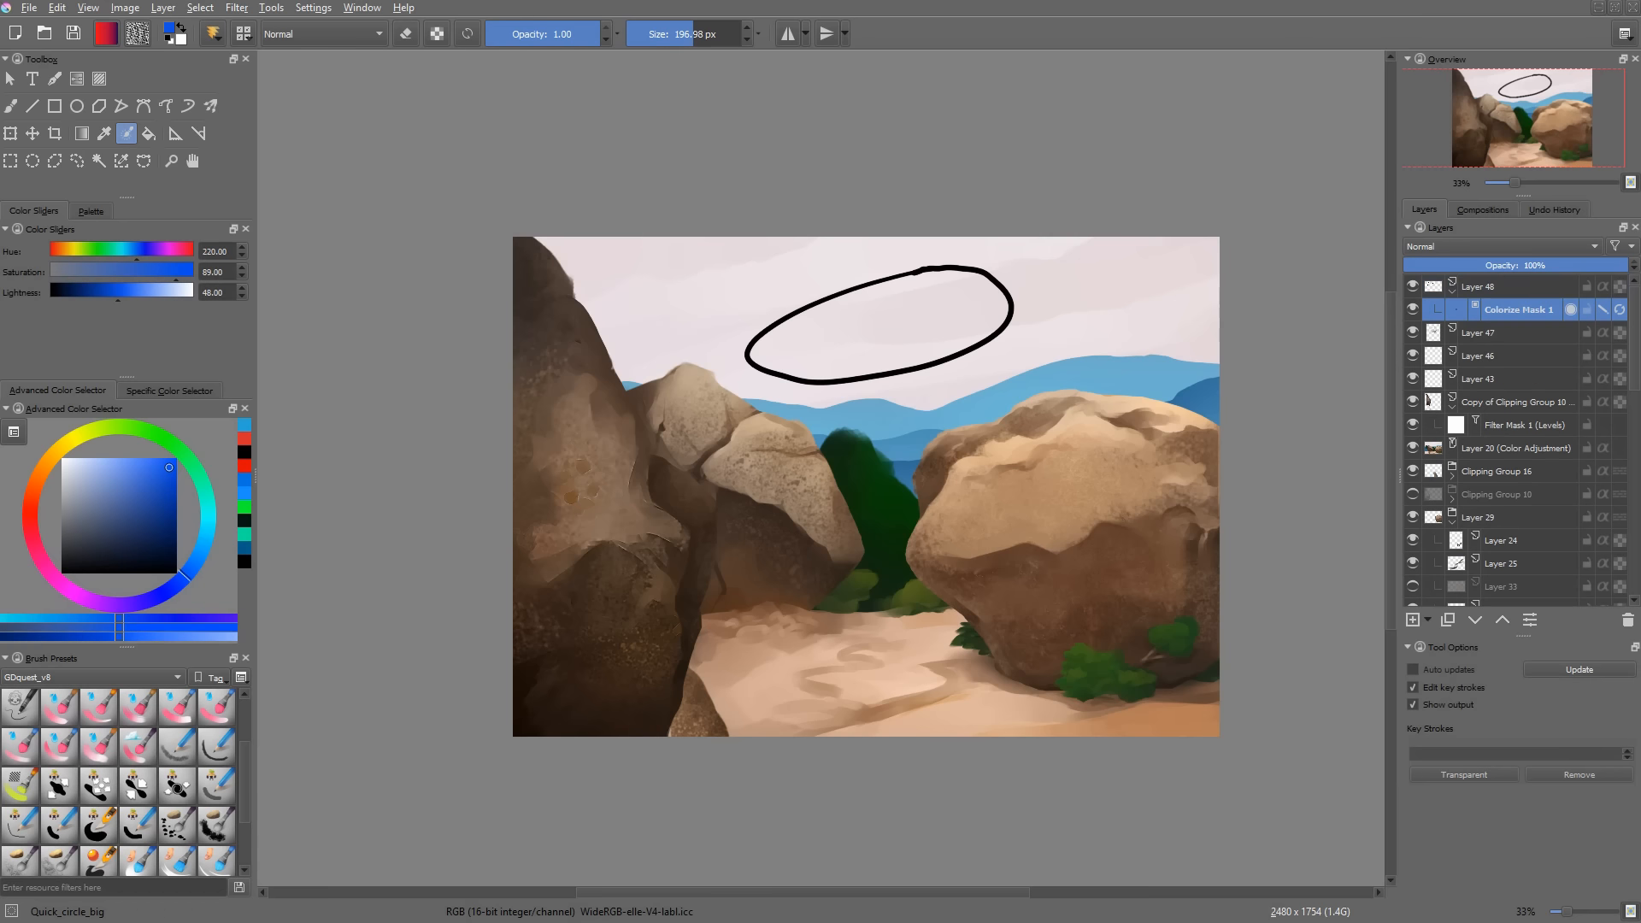
Step: Add a Colorize Mask to Layer 48 and draw a black elliptical key stroke across the sky
{"action": "left_click_drag", "start_coordinate": [826, 330], "coordinate": [910, 325]}
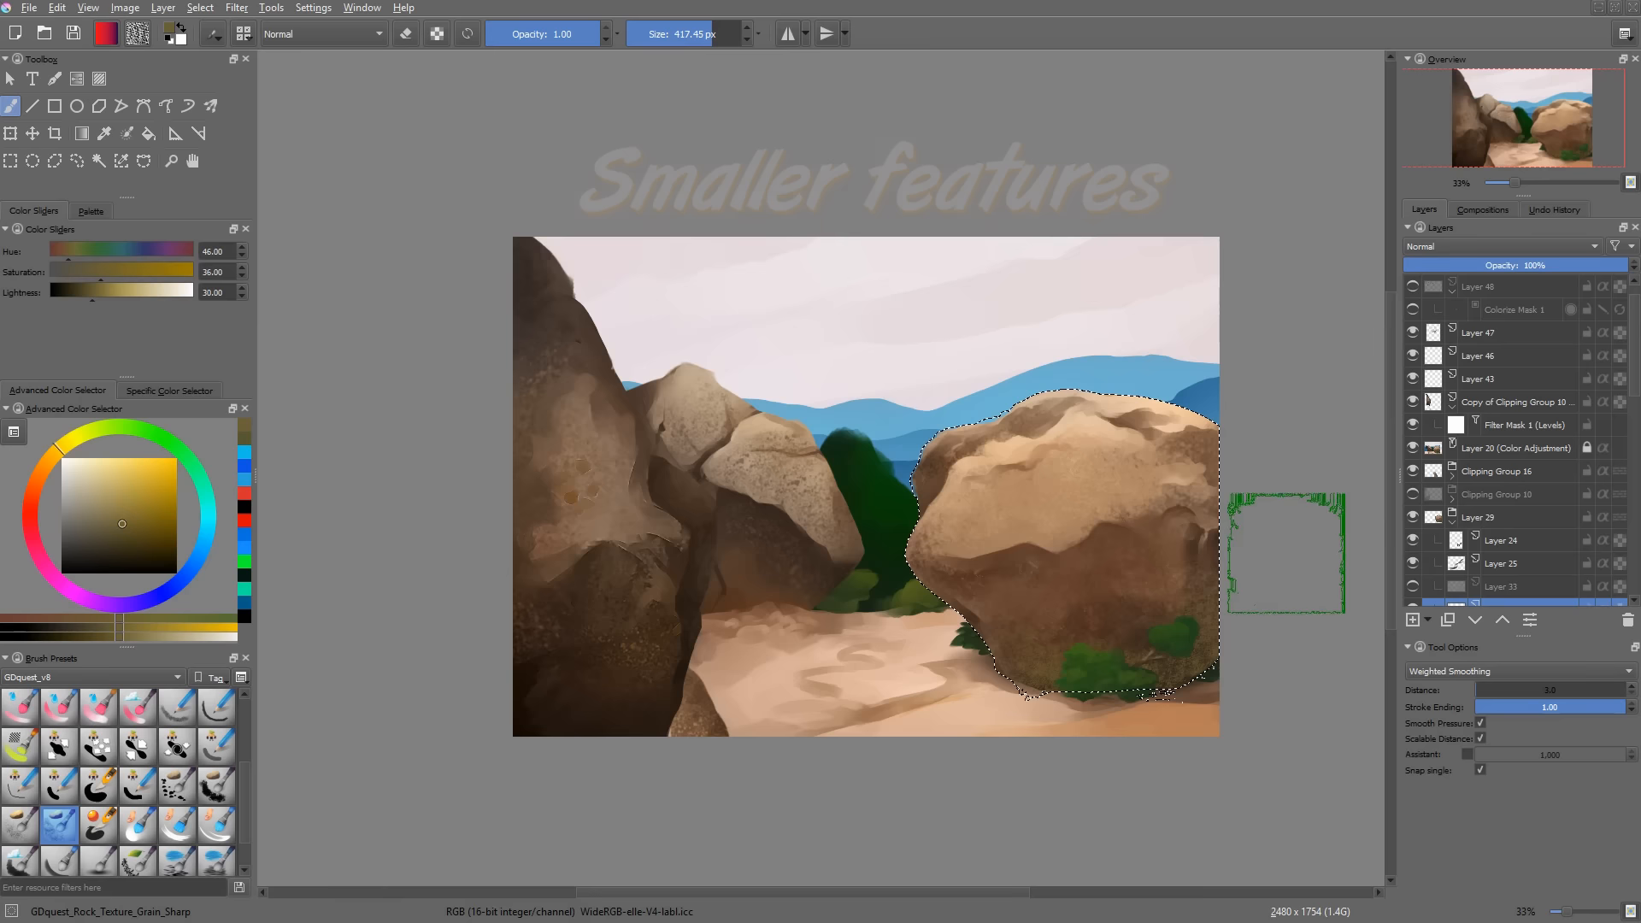
Step: Stroke the right boulder's selection outline with rock texture and create a merged Visible layer
{"action": "left_click", "coordinate": [57, 8]}
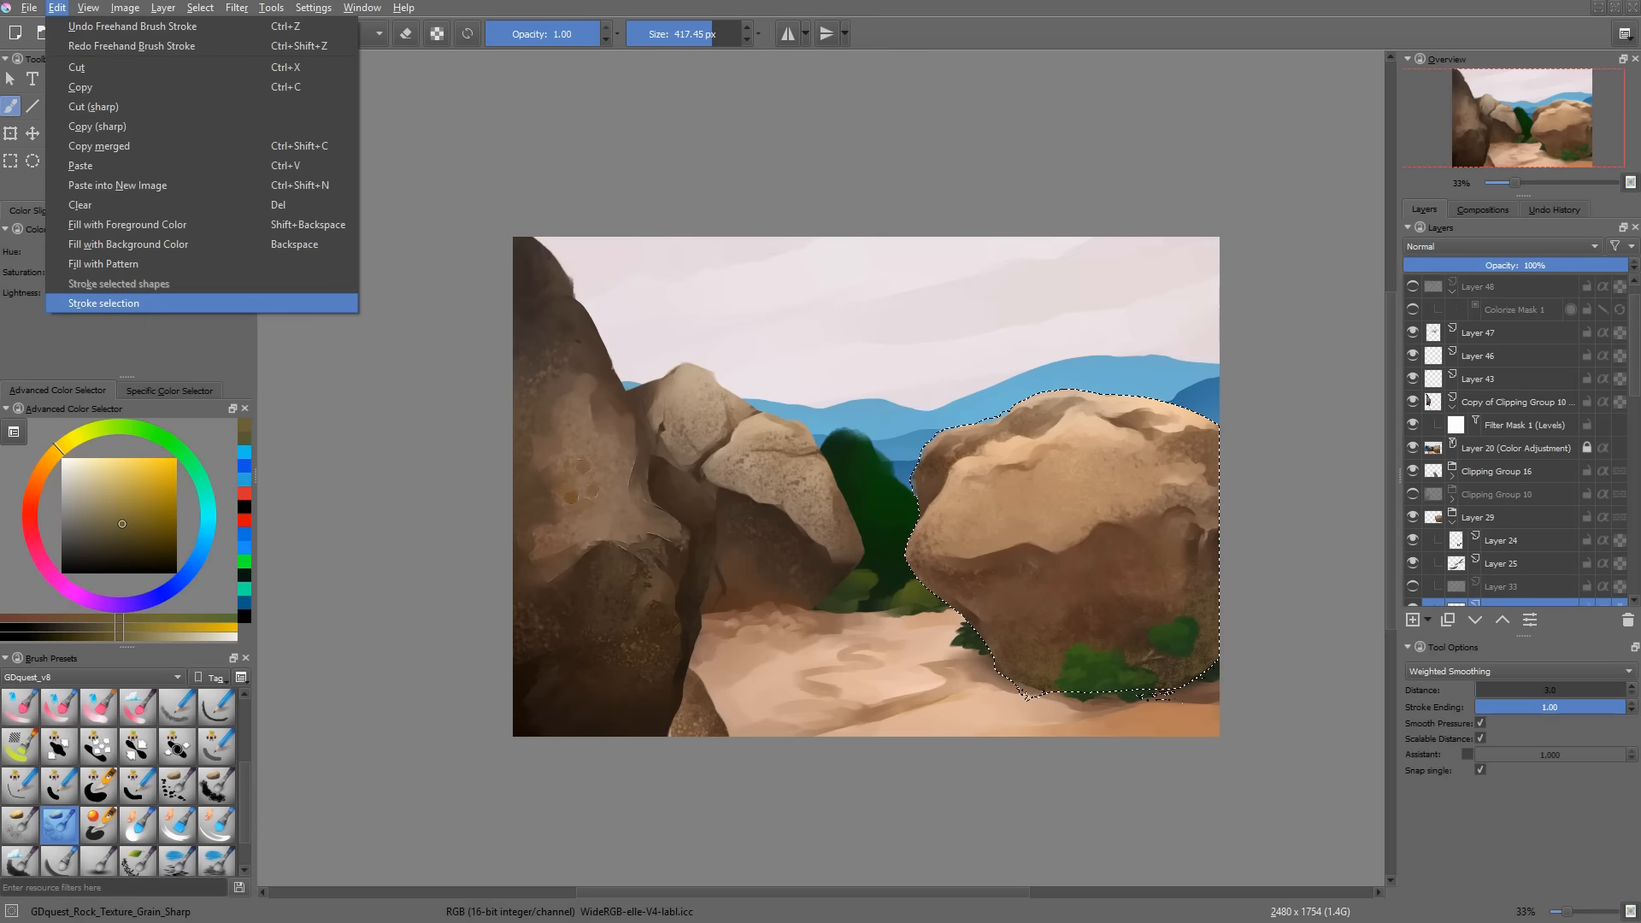
{"action": "left_click", "coordinate": [102, 302]}
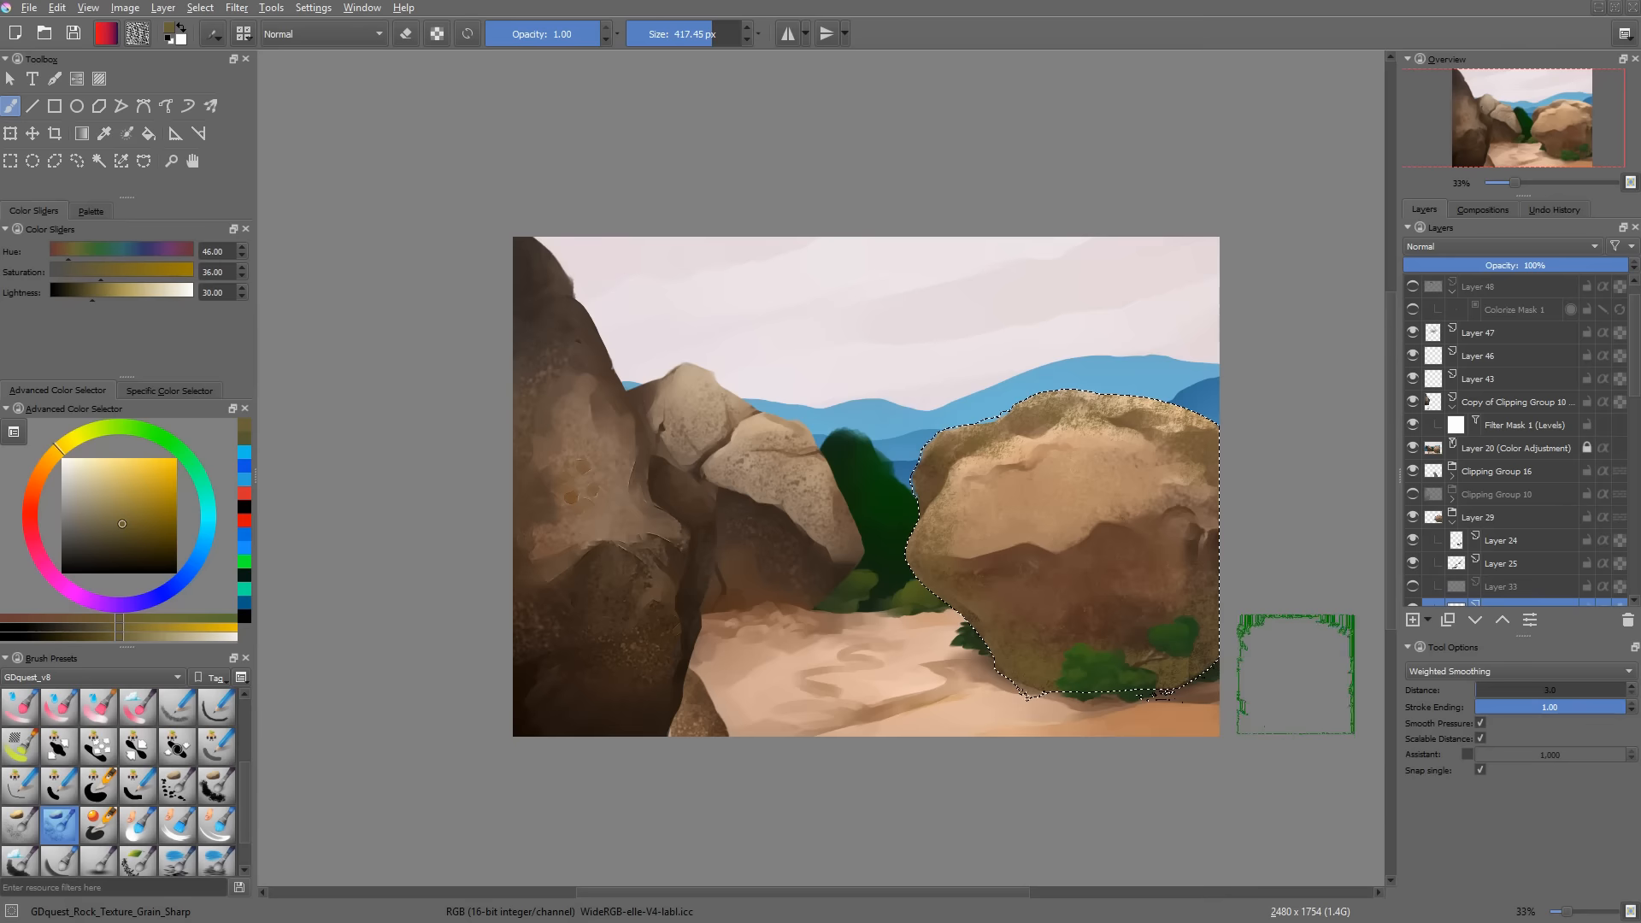
{"action": "left_click", "coordinate": [236, 7]}
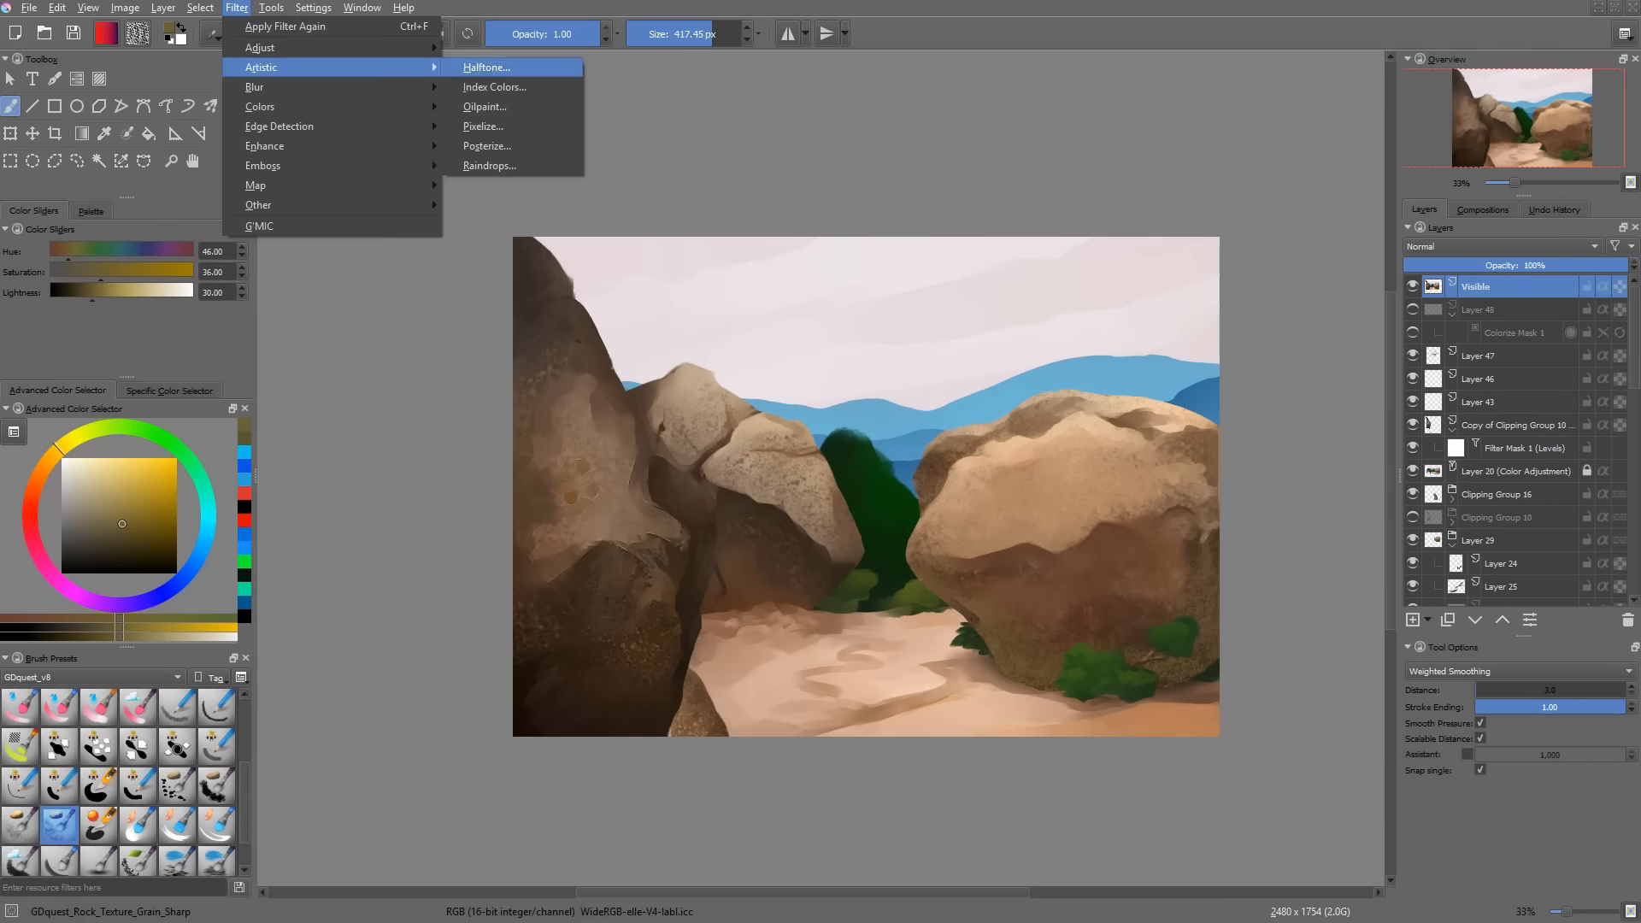
Step: Preview the Artistic Halftone filter, discard it, and delete the Visible layer
{"action": "left_click", "coordinate": [485, 67]}
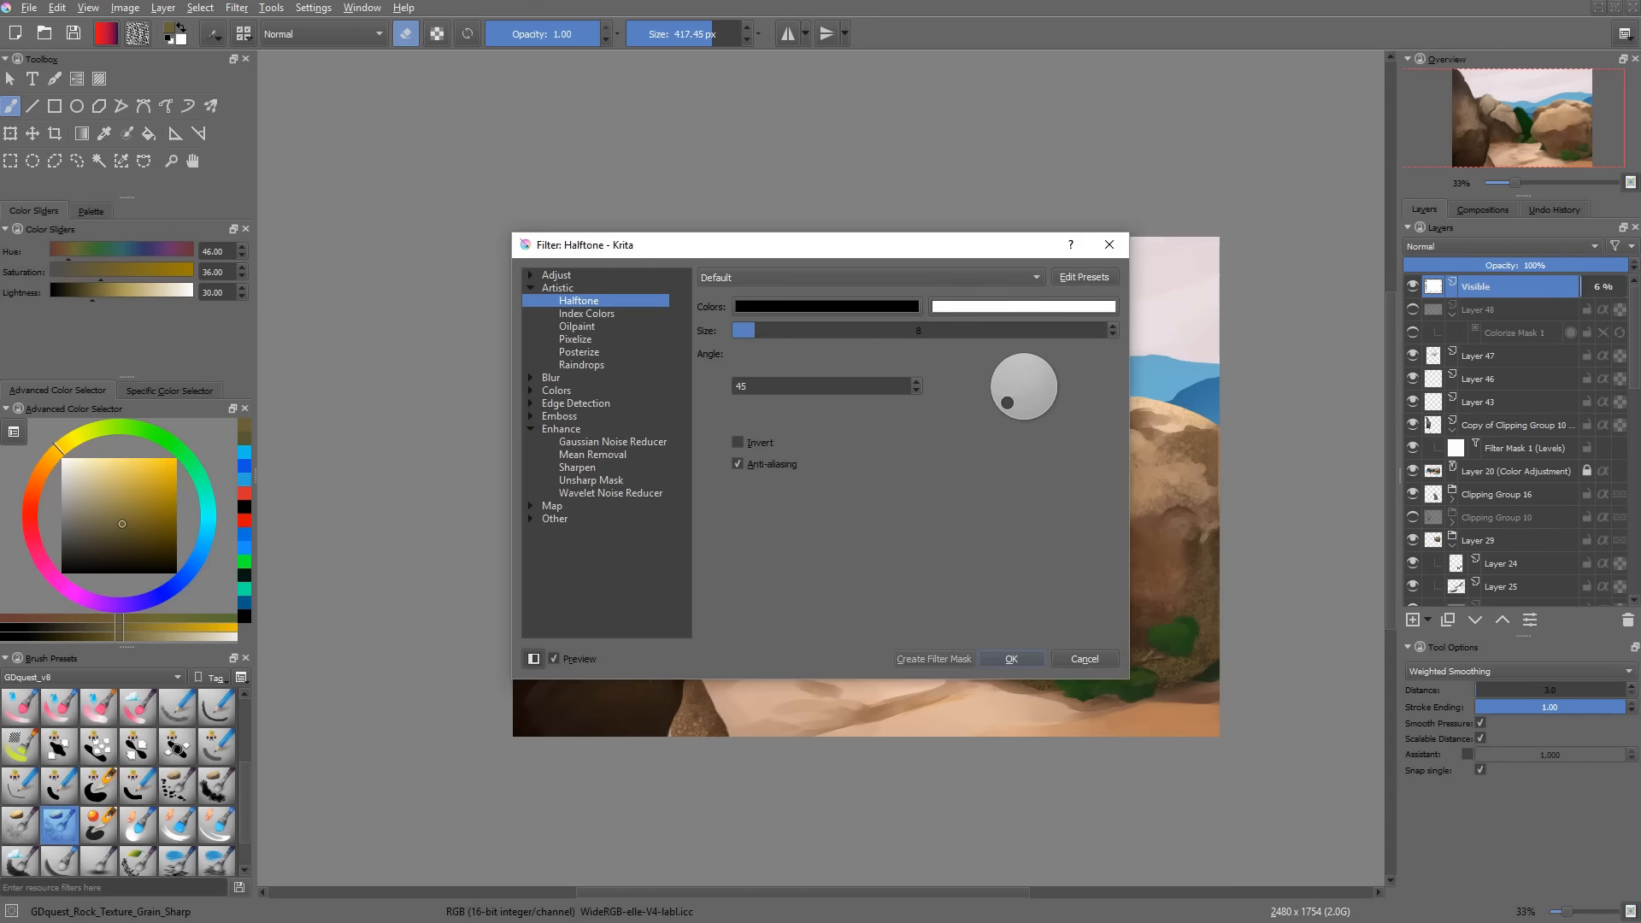
{"action": "left_click", "coordinate": [1008, 658]}
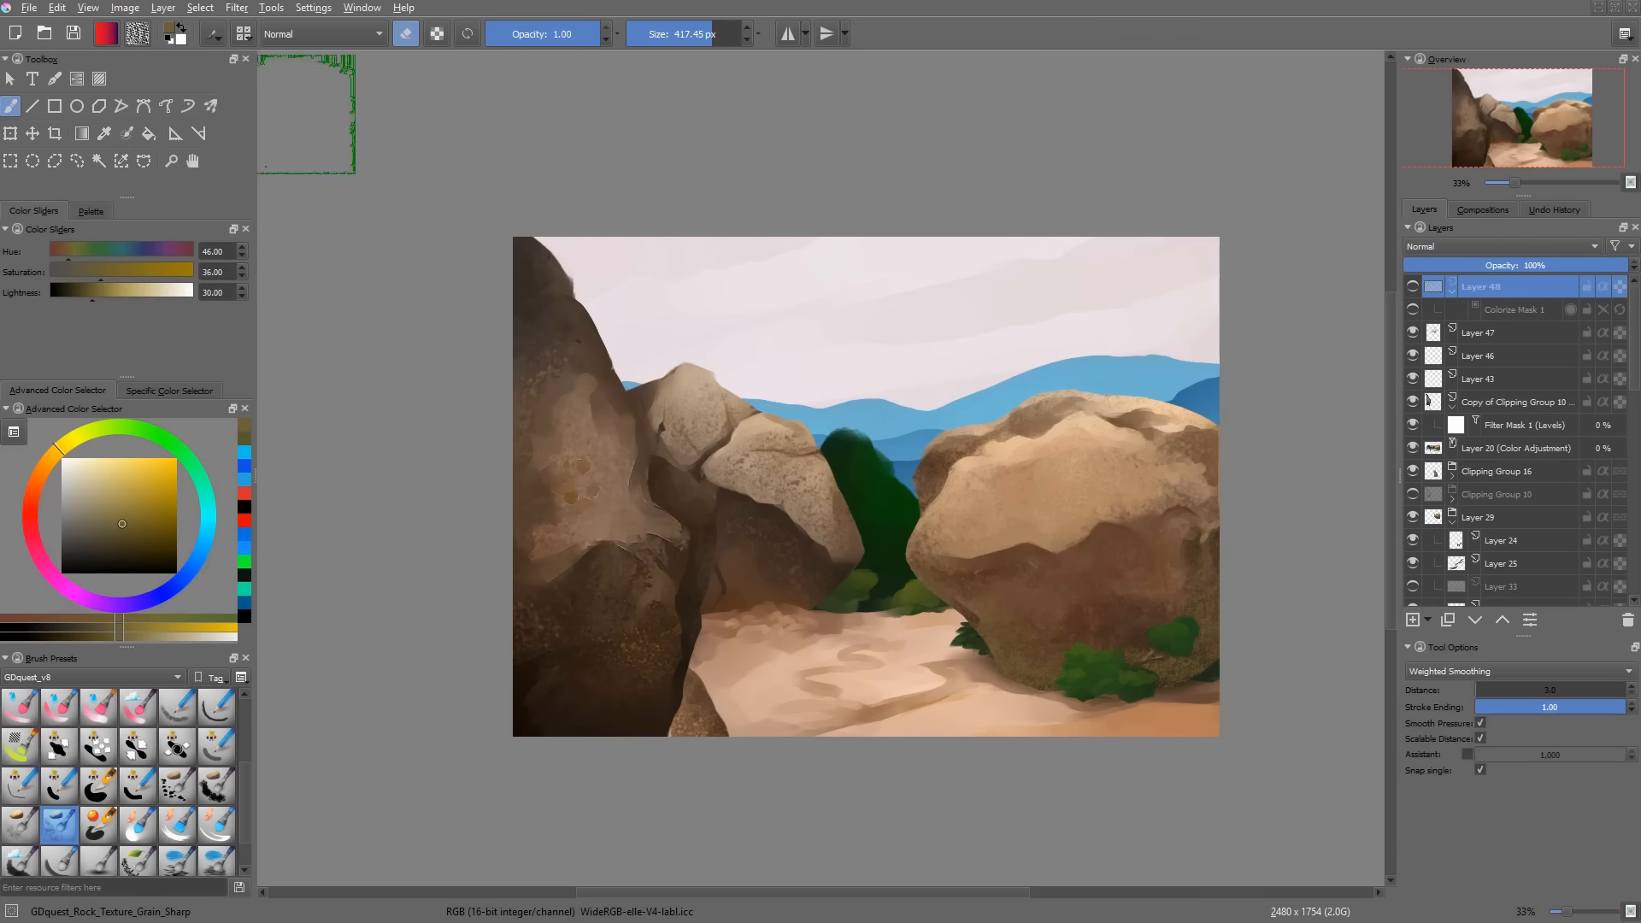
Step: Switch to the earlier boulder landscape document and select the Contiguous Selection tool
{"action": "left_click", "coordinate": [163, 8]}
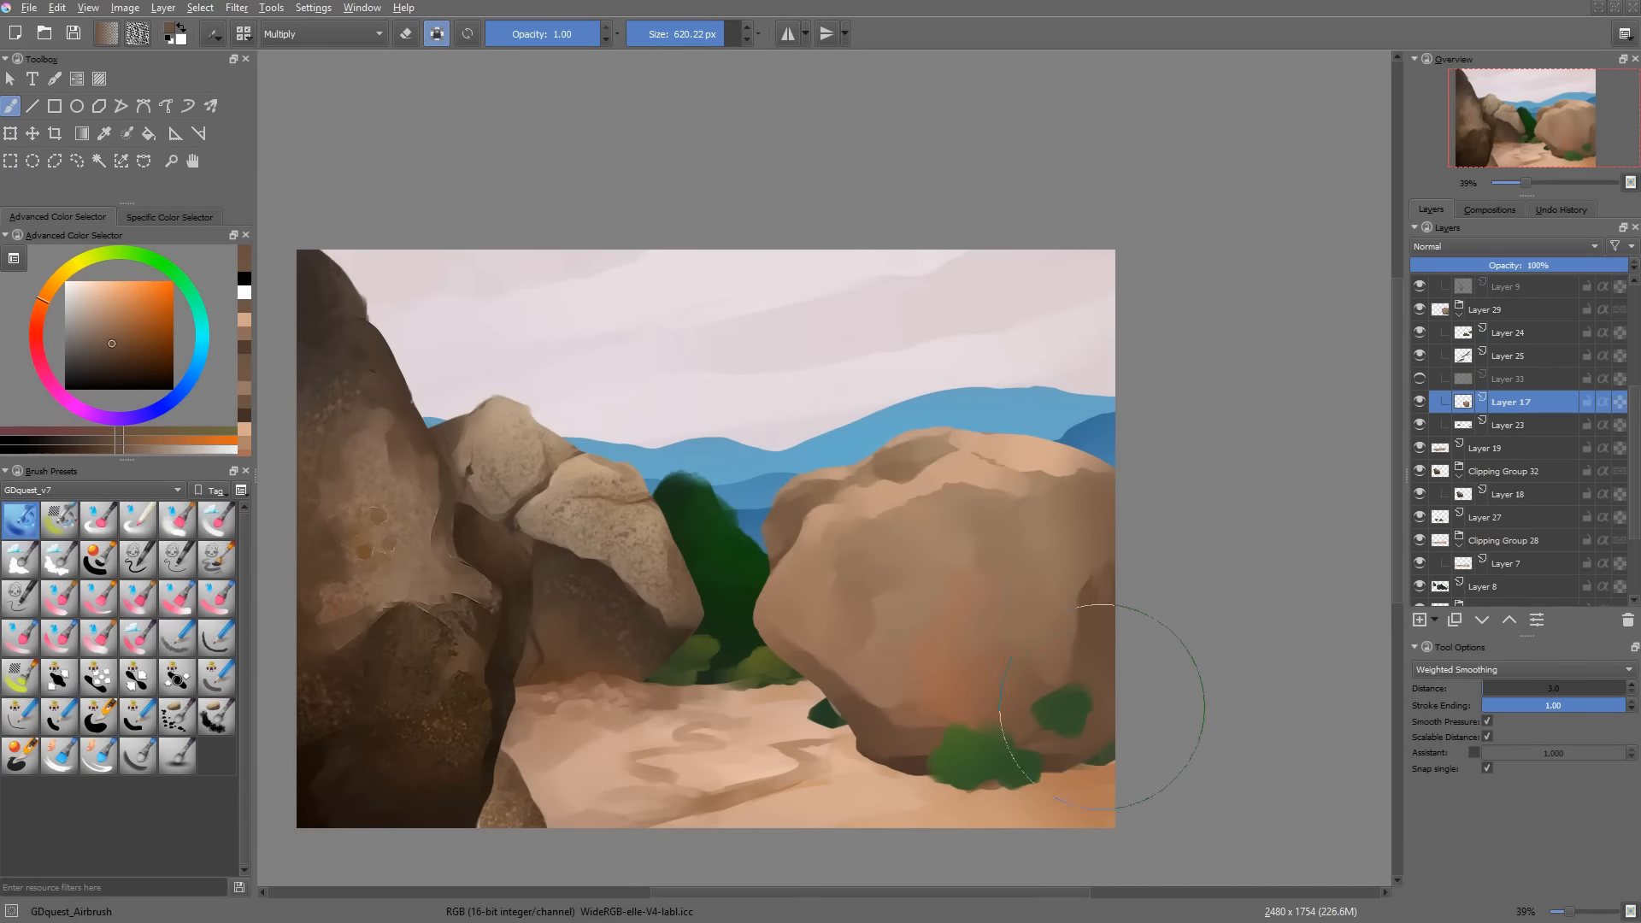
{"action": "left_click", "coordinate": [99, 160]}
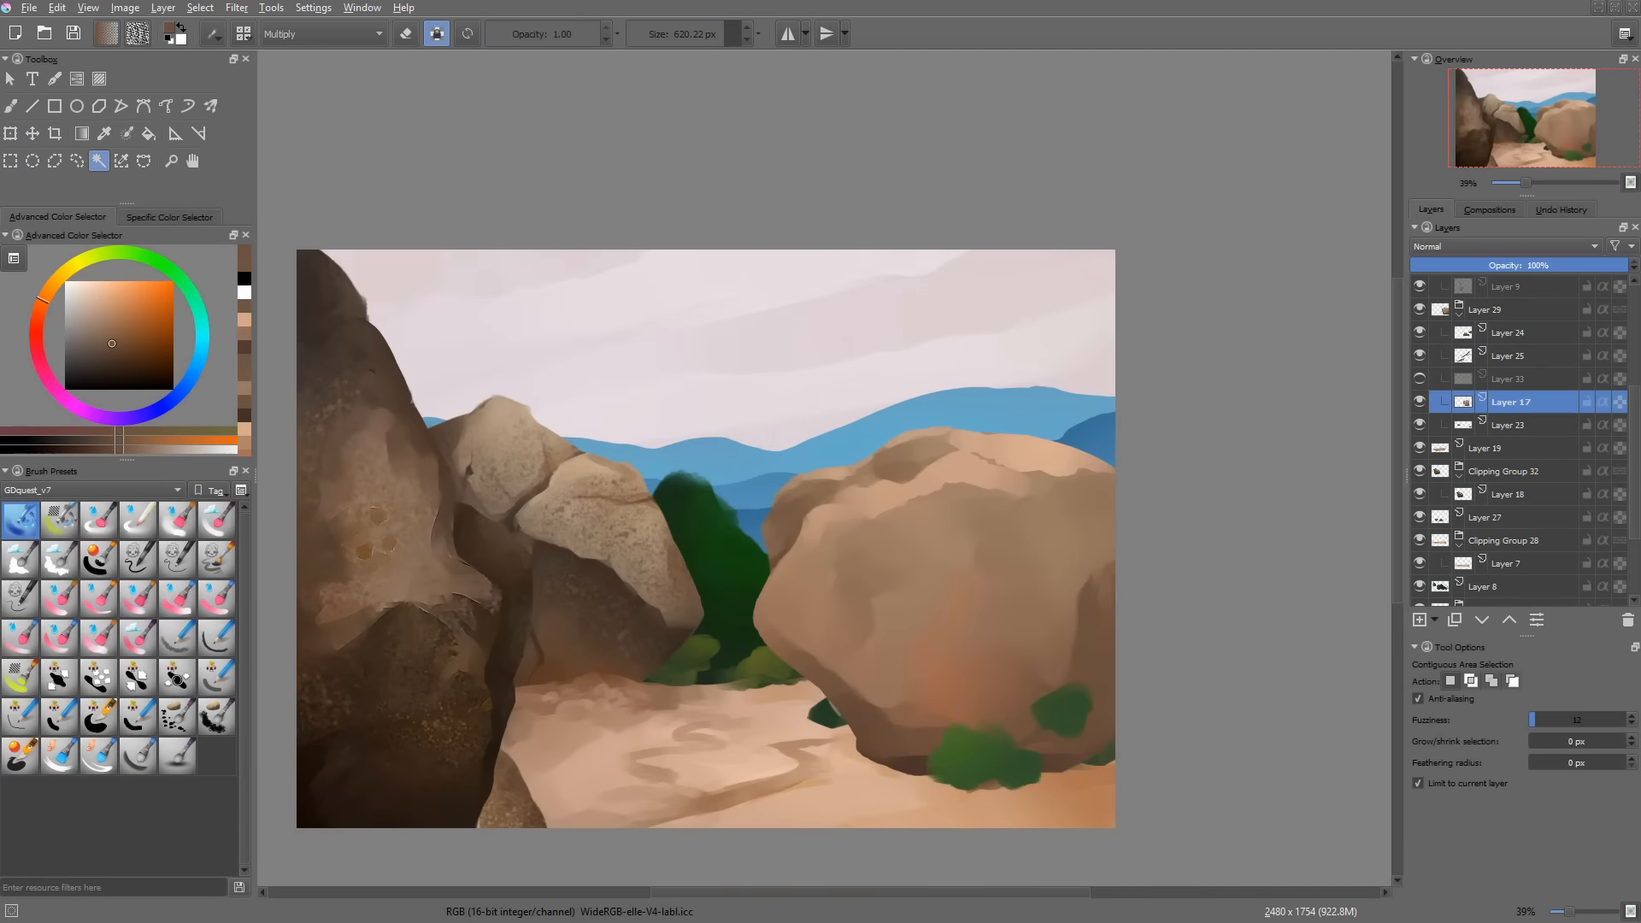